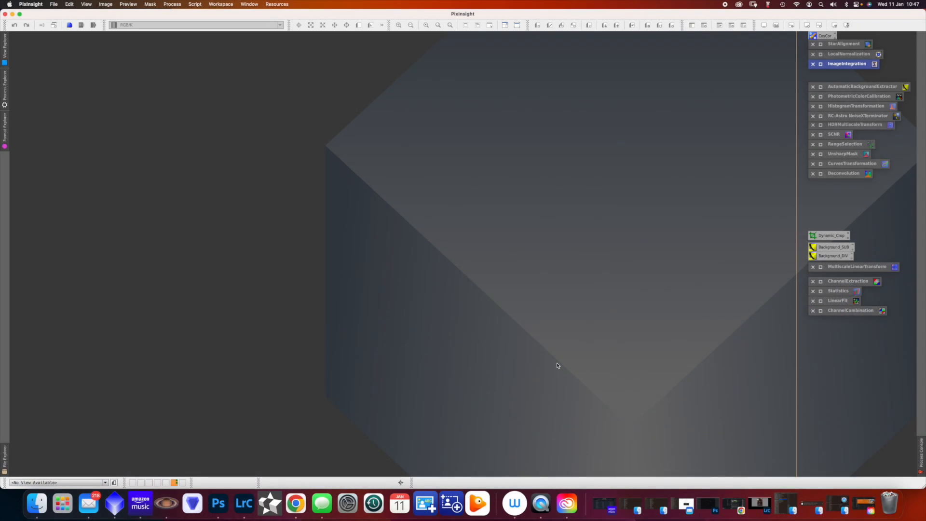
mouse_move(721, 142)
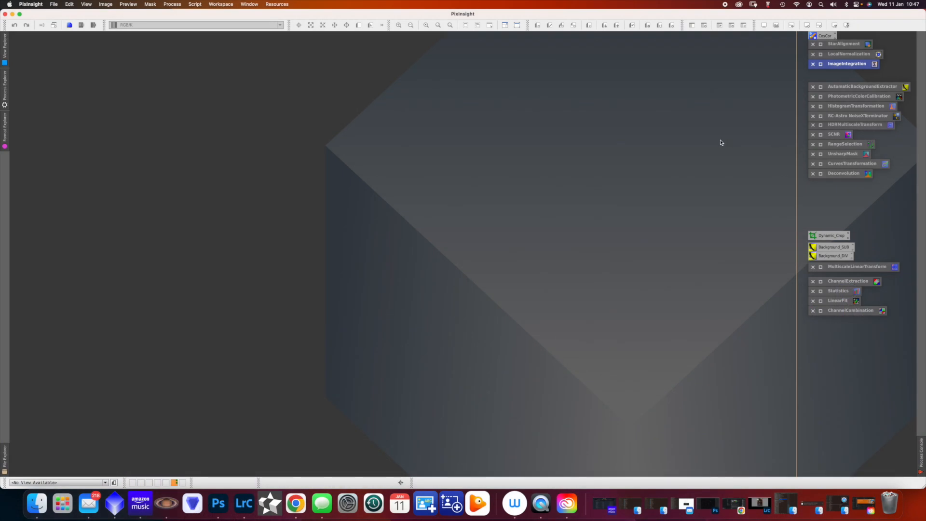
mouse_move(904, 170)
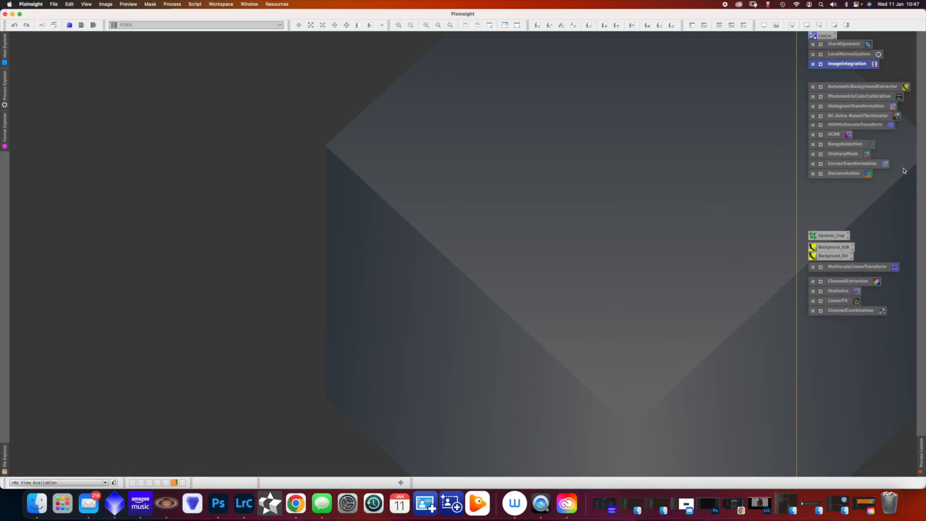
mouse_move(853, 189)
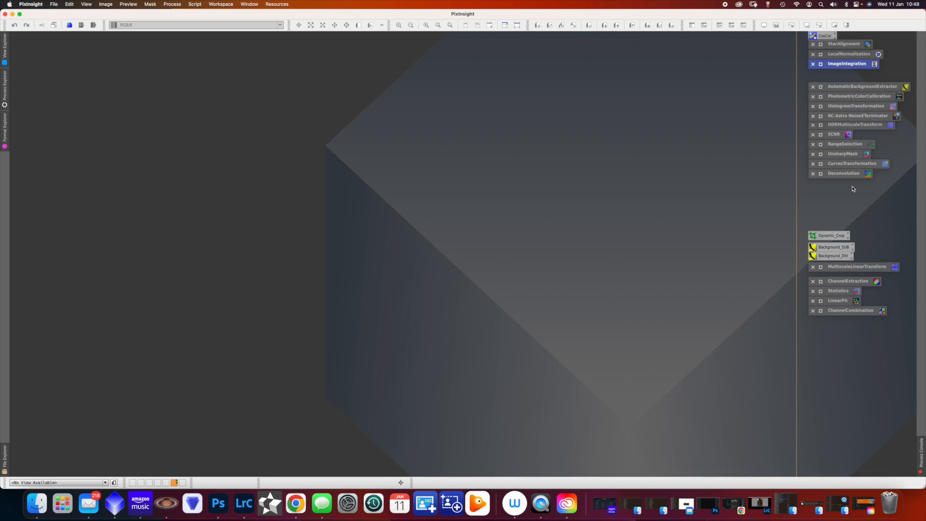
mouse_move(514, 169)
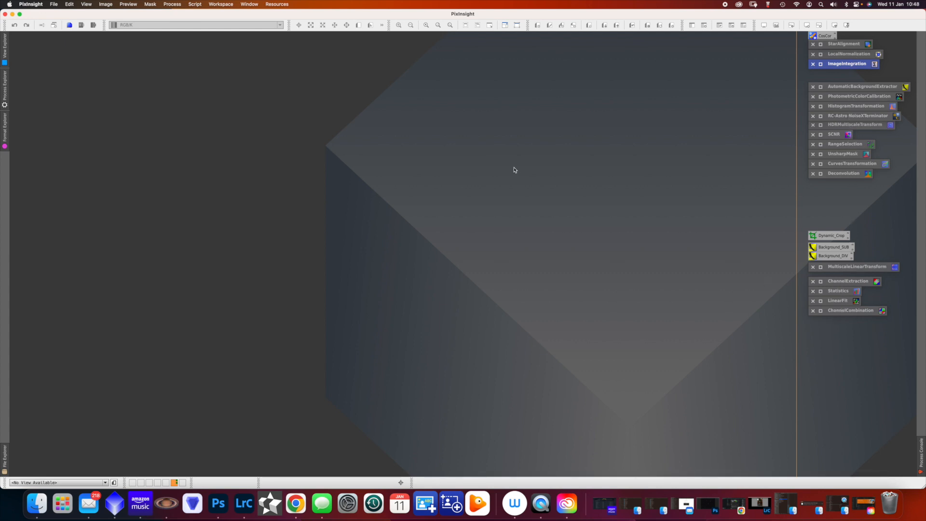
mouse_move(507, 168)
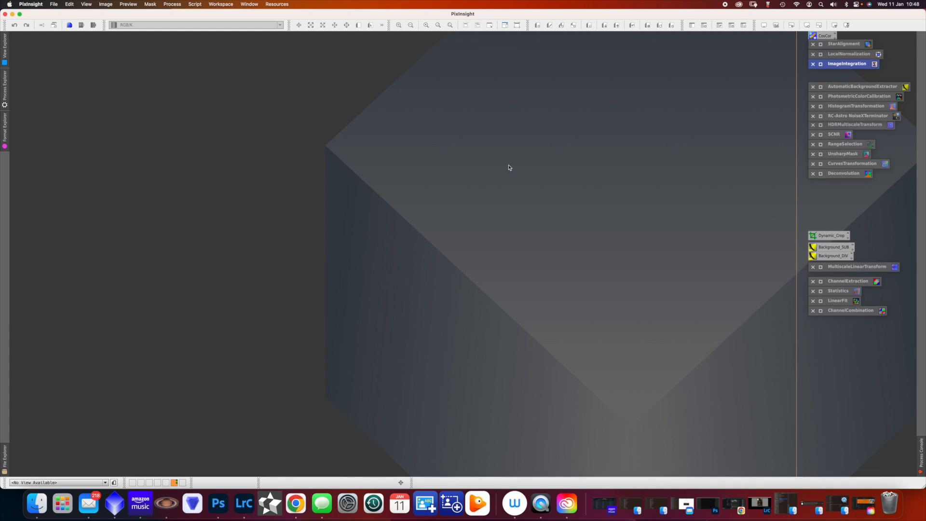
mouse_move(824, 273)
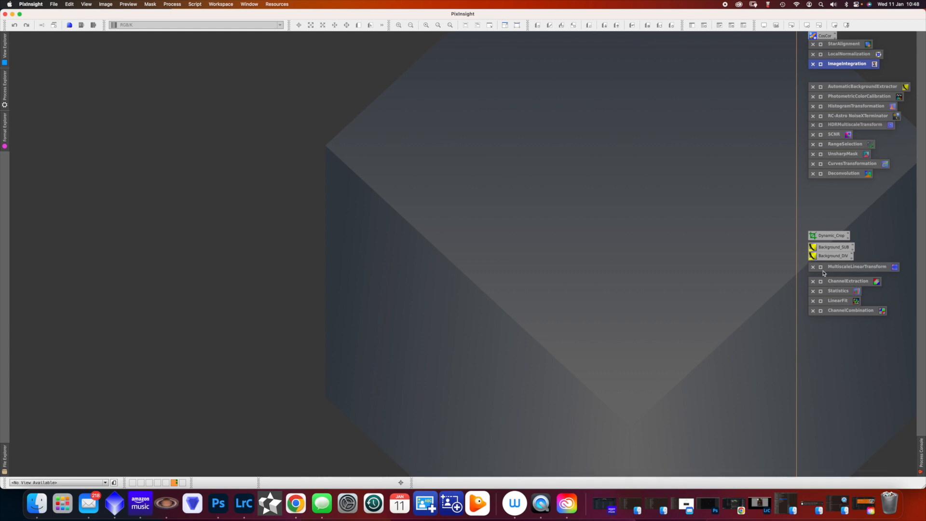
mouse_move(460, 208)
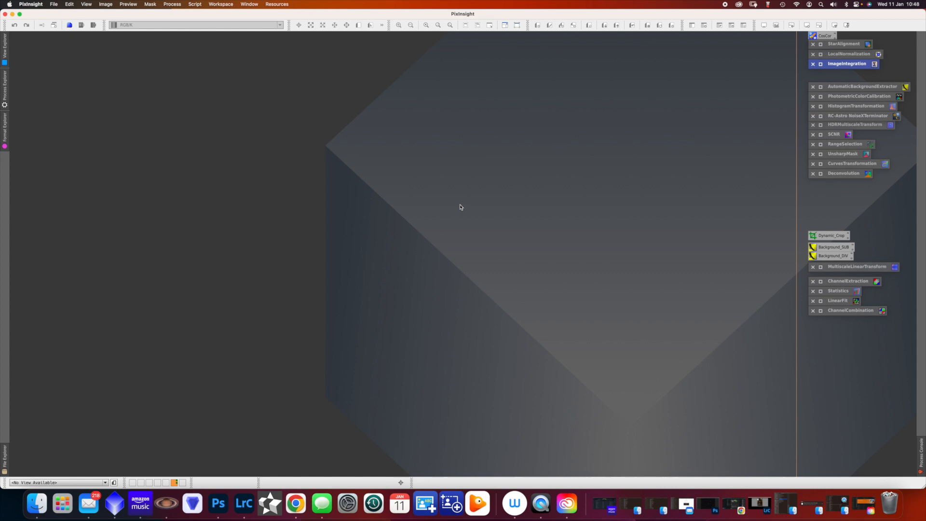
mouse_move(855, 70)
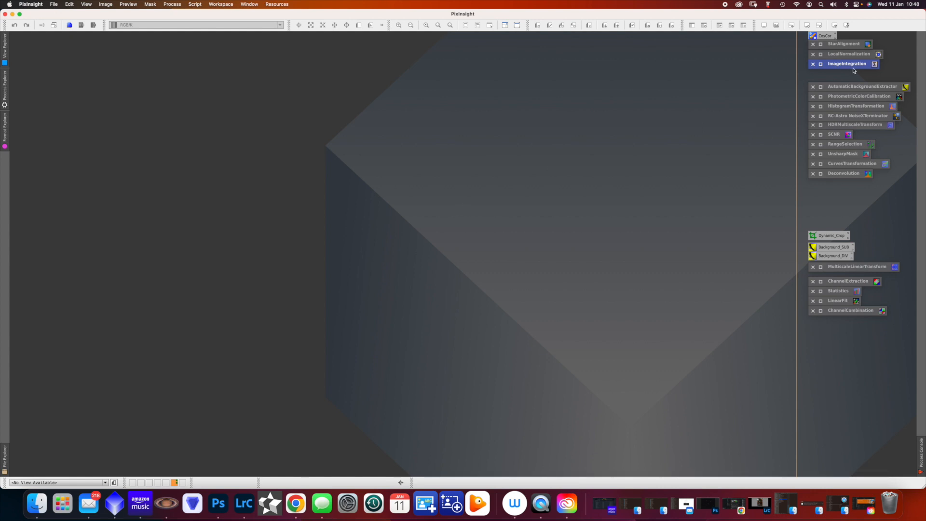
mouse_move(851, 53)
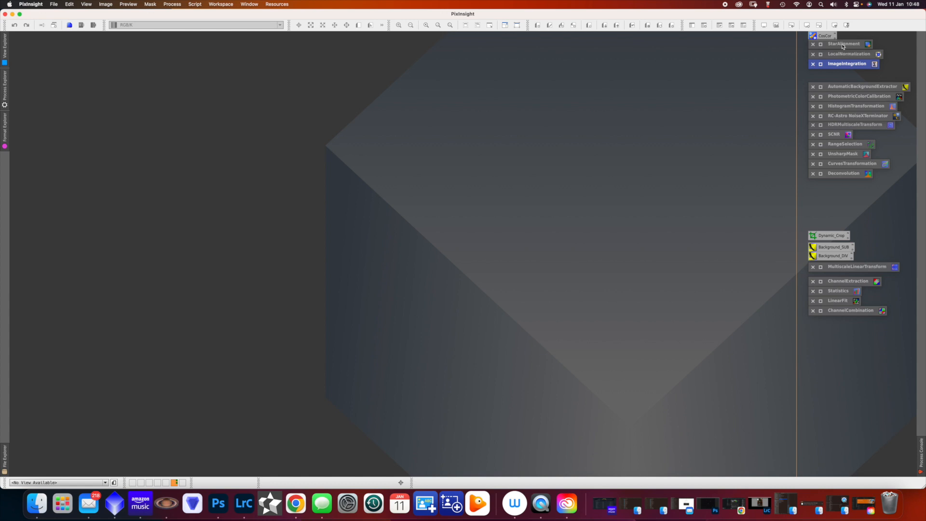
mouse_move(843, 224)
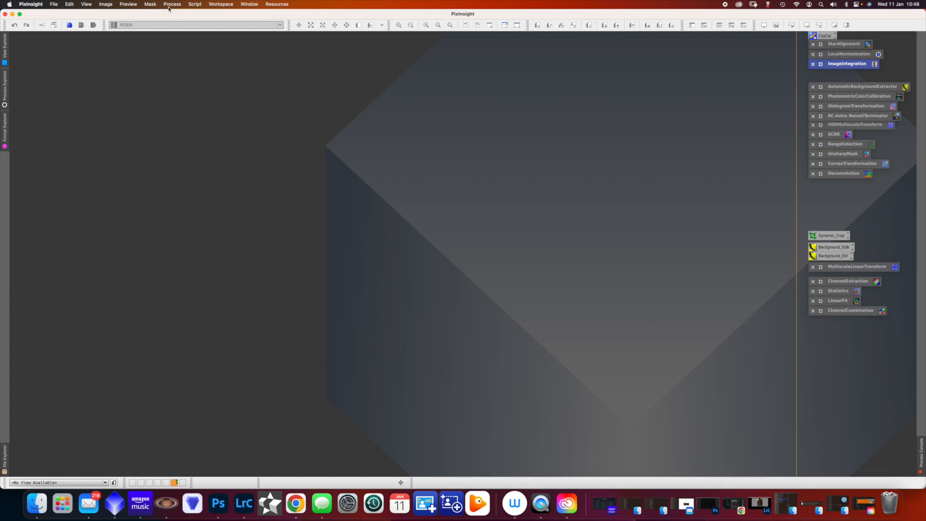
- Add an RC-Astro BlurXTerminator process icon from the Deconvolution category to the workspace
left_click(172, 5)
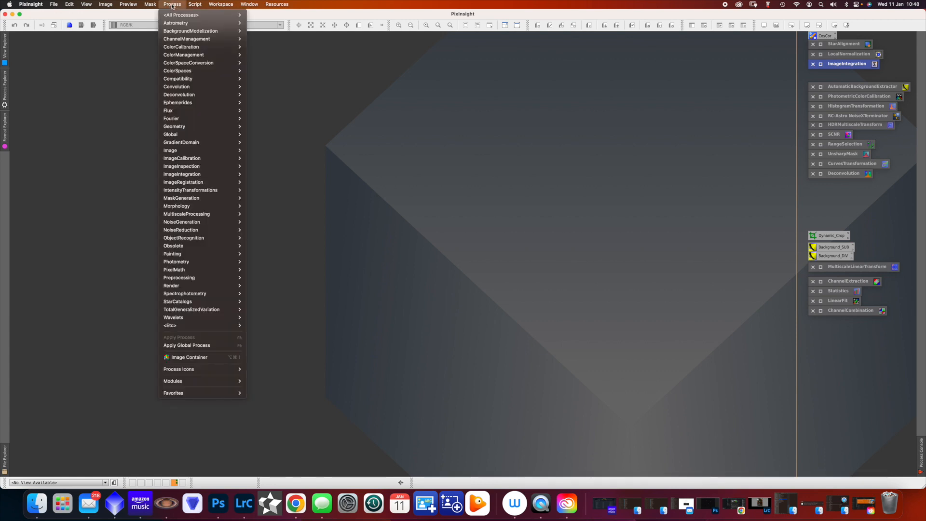
mouse_move(180, 15)
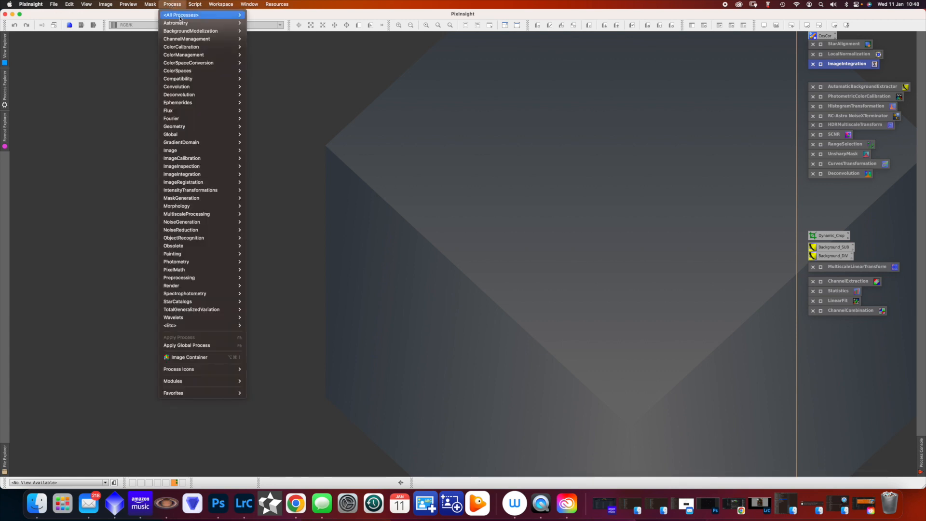
mouse_move(179, 94)
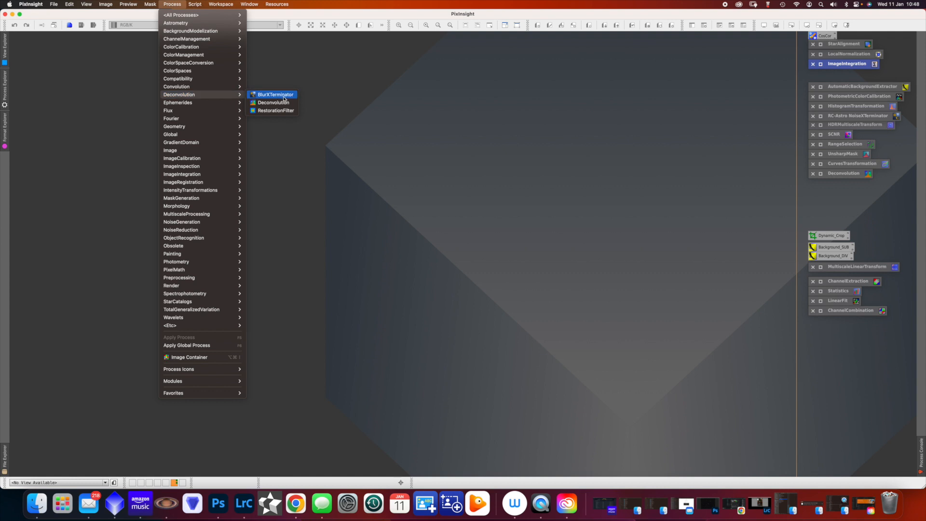
left_click(273, 95)
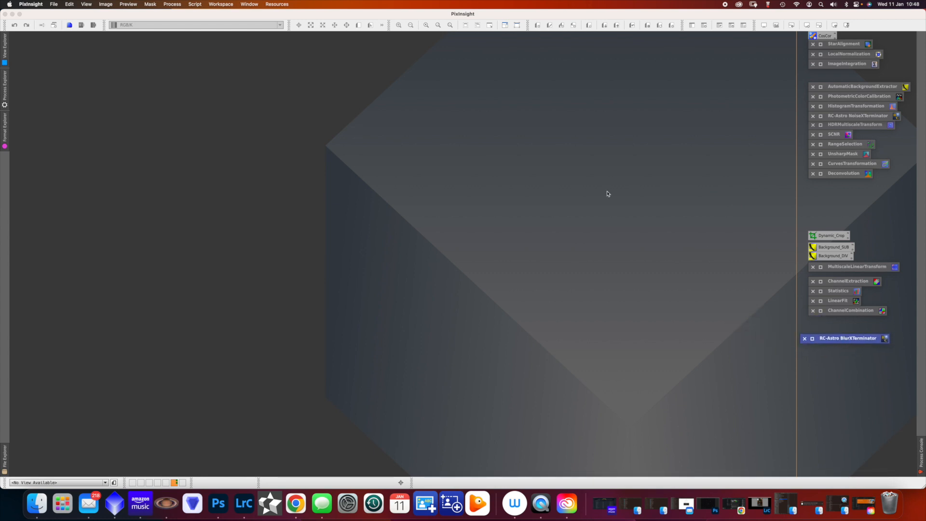
mouse_move(54, 4)
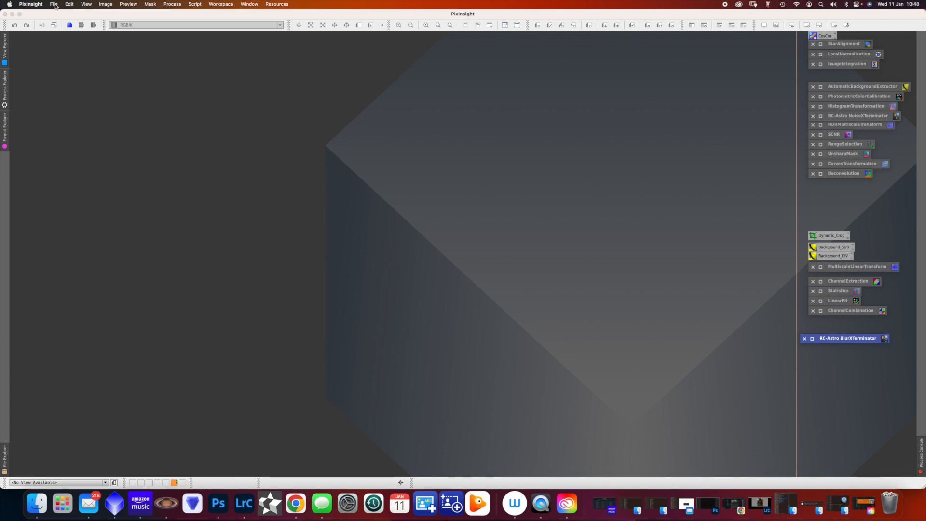
- Save the workspace as the 'second try' project file on the desktop
left_click(53, 4)
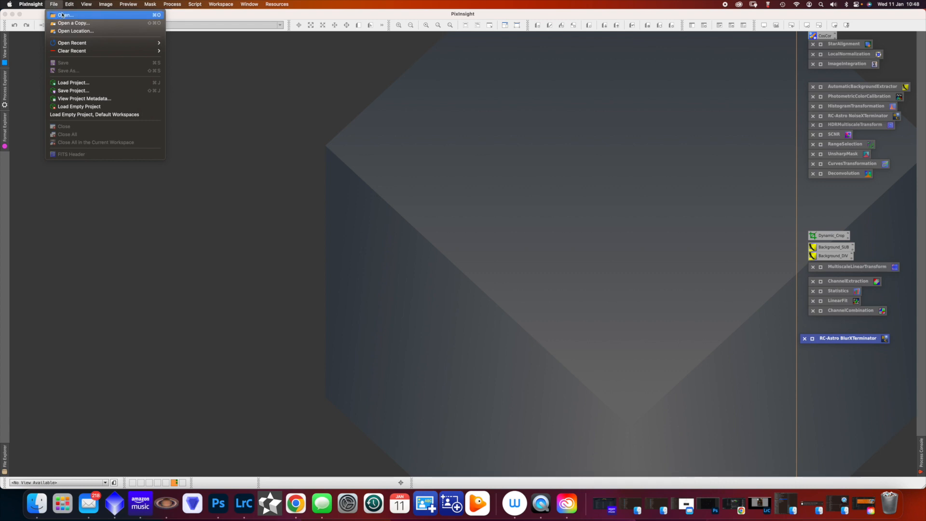
mouse_move(71, 23)
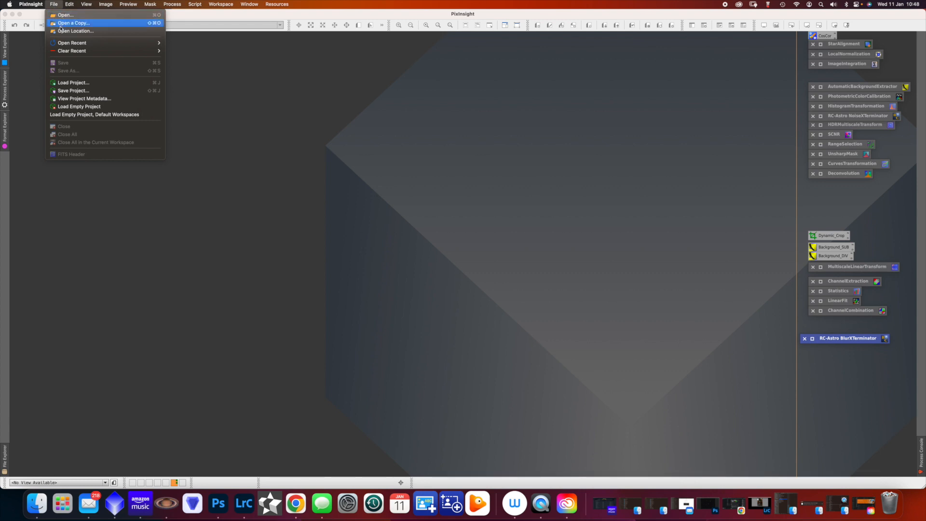
left_click(73, 90)
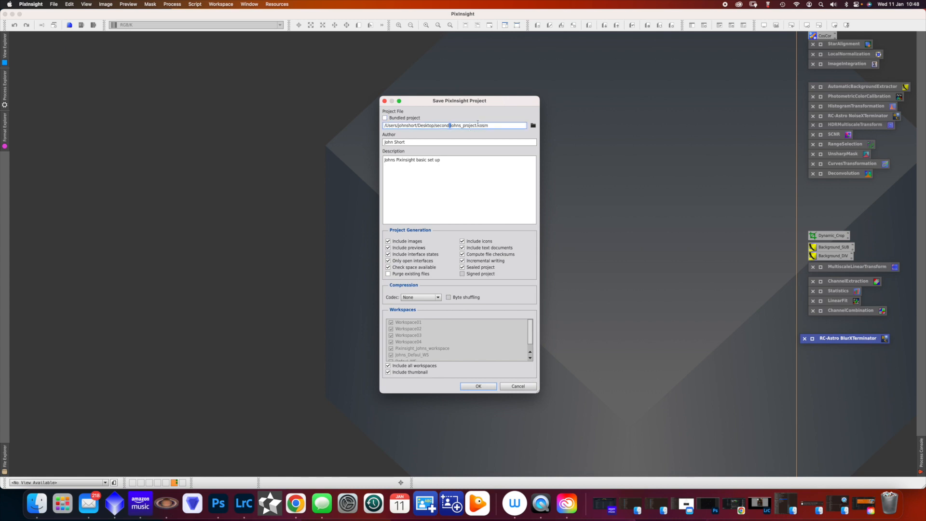
type("try")
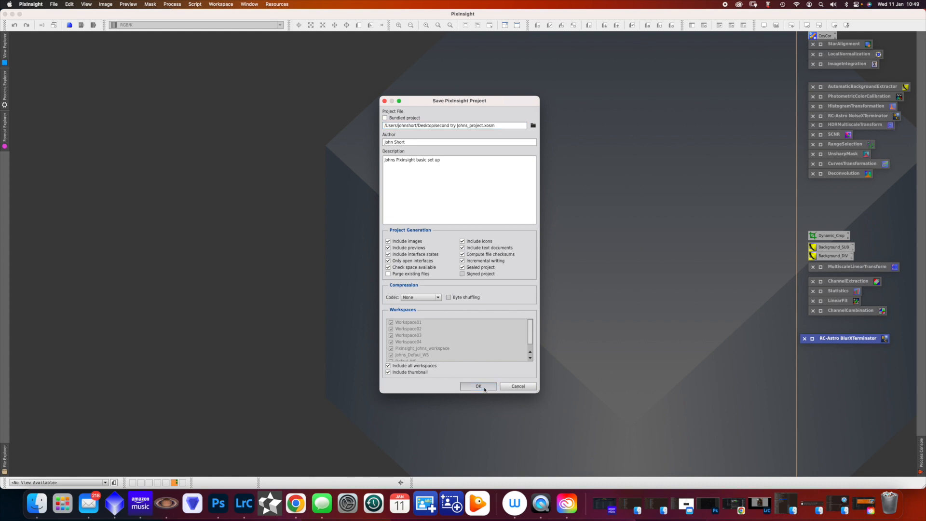
left_click(478, 386)
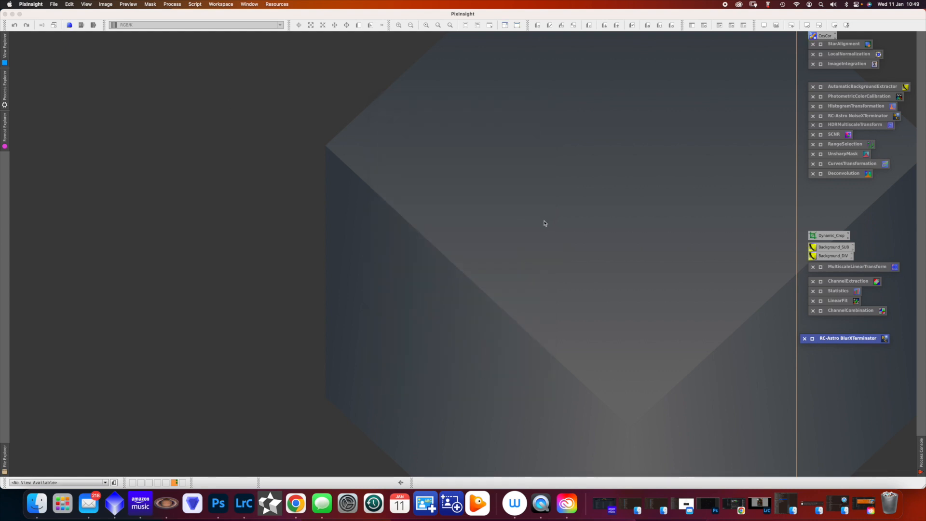
- Drag the new .xosm project file beside the older project at the desktop's top-left
left_click(30, 4)
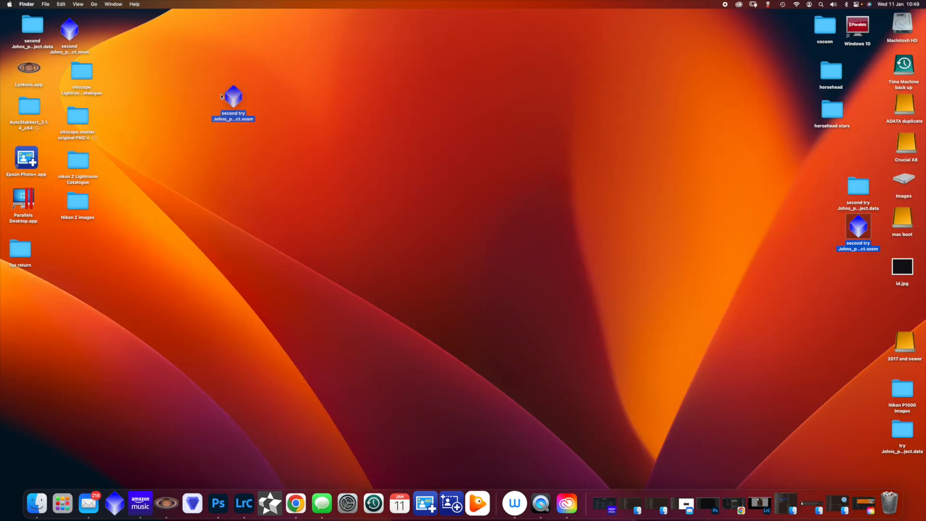
left_click_drag(232, 97, 144, 38)
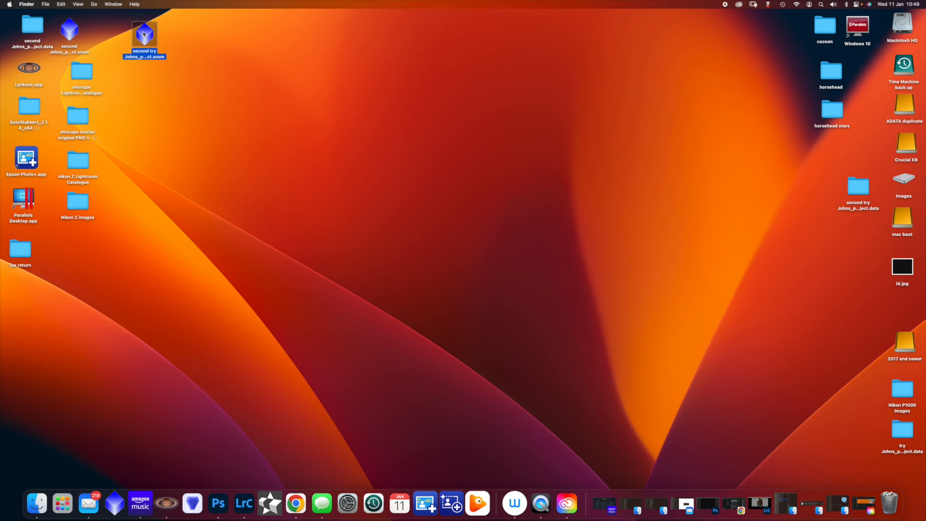
left_click(258, 97)
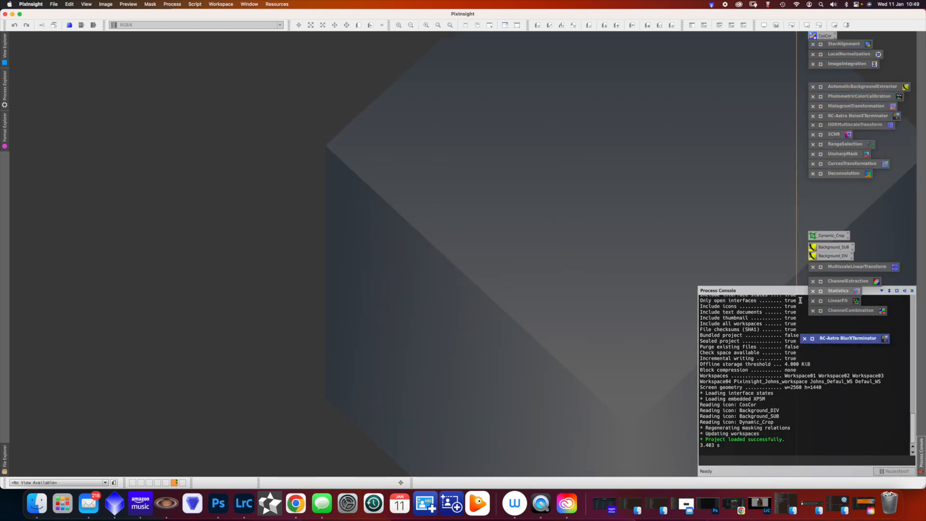
- Close the Process Console once it reports the project loaded
left_click(913, 290)
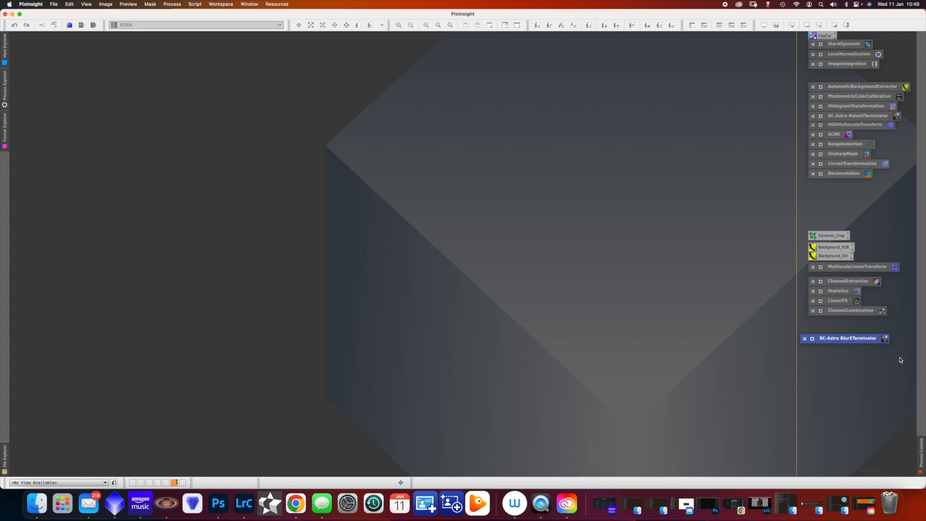
mouse_move(513, 503)
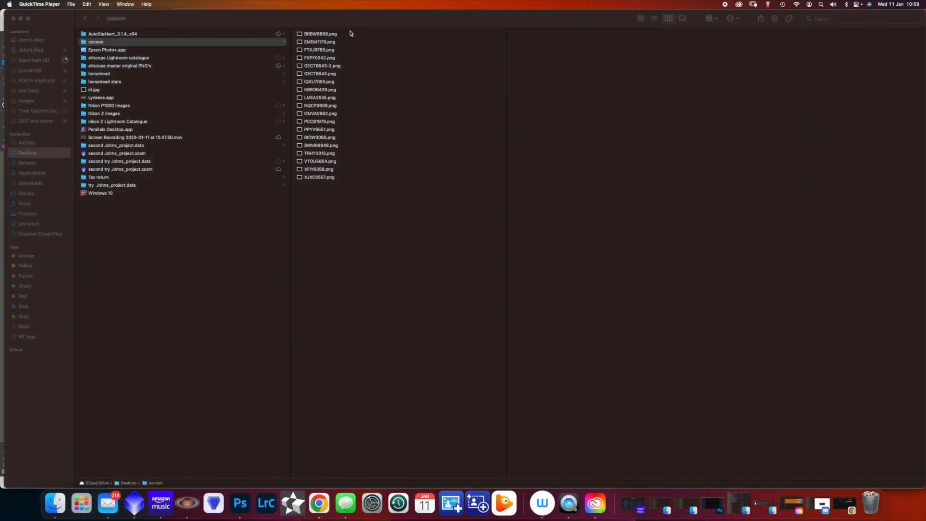
mouse_move(335, 220)
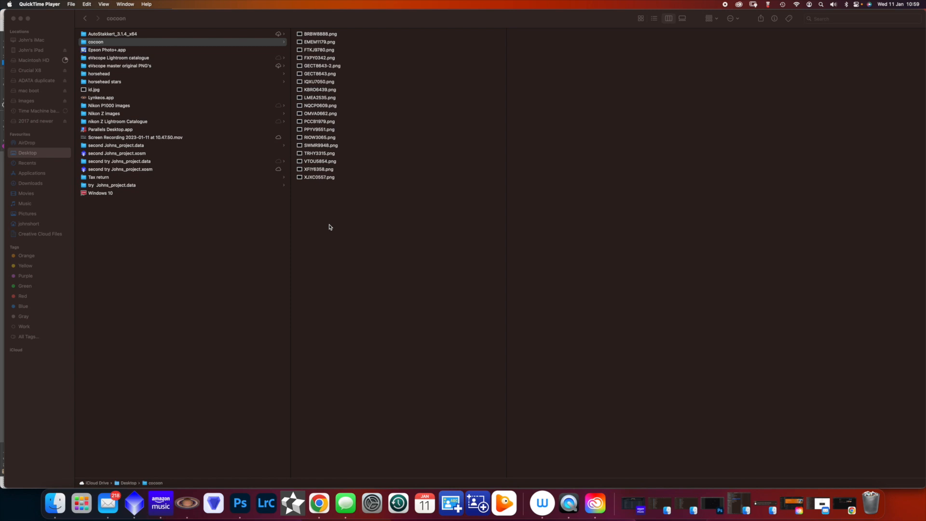
mouse_move(594, 503)
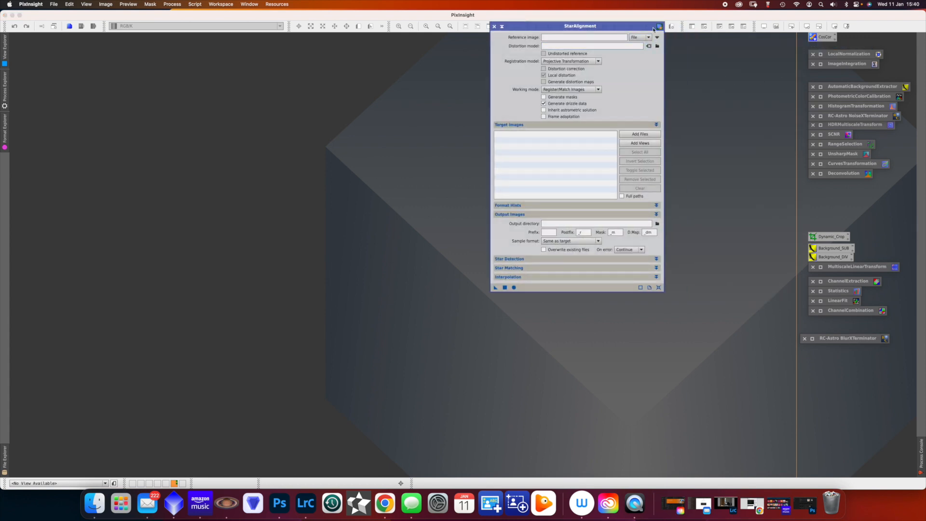
- Set XJXC0557.png as StarAlignment reference and add all 19 cocoon frames as targets
left_click(657, 46)
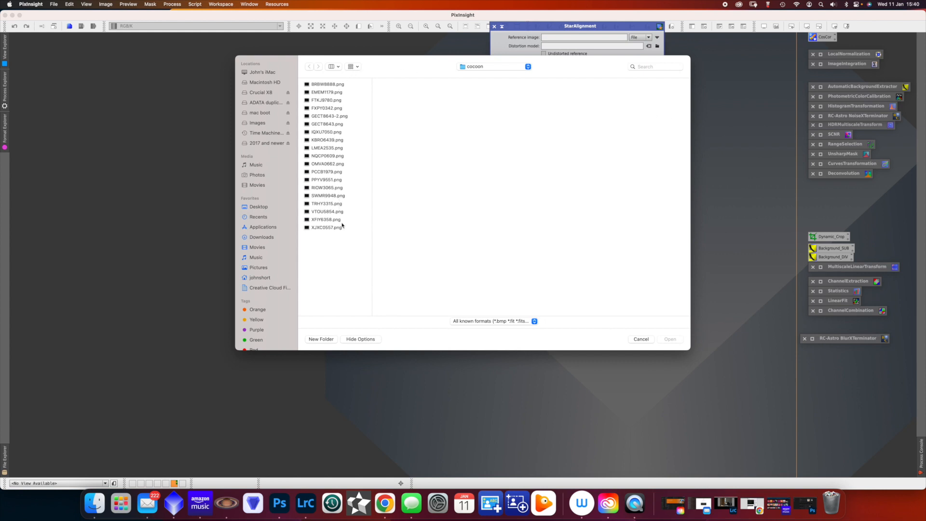
left_click(326, 227)
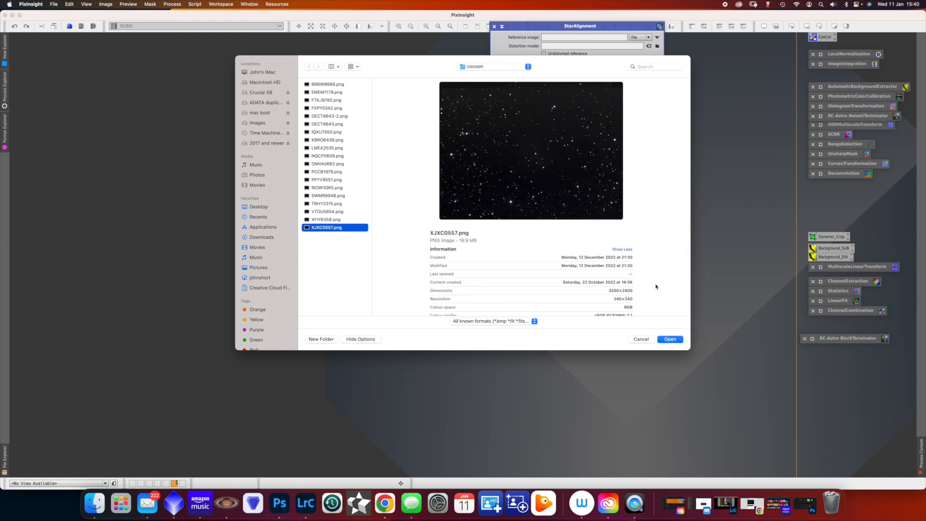
left_click(670, 339)
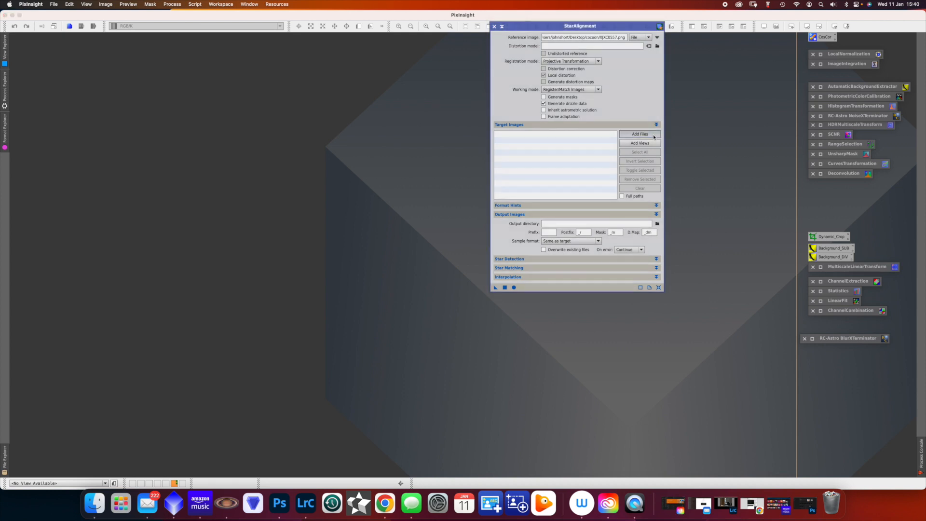
left_click(640, 134)
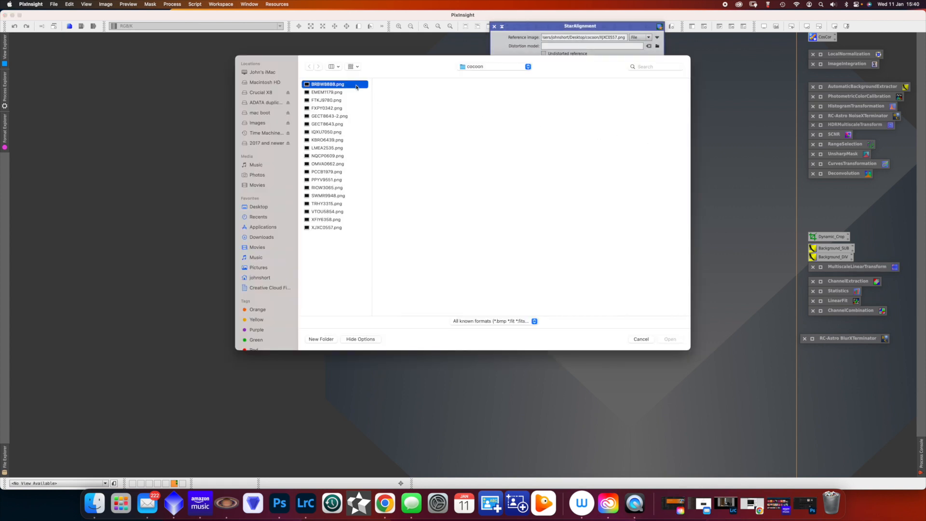
key("cmd+a")
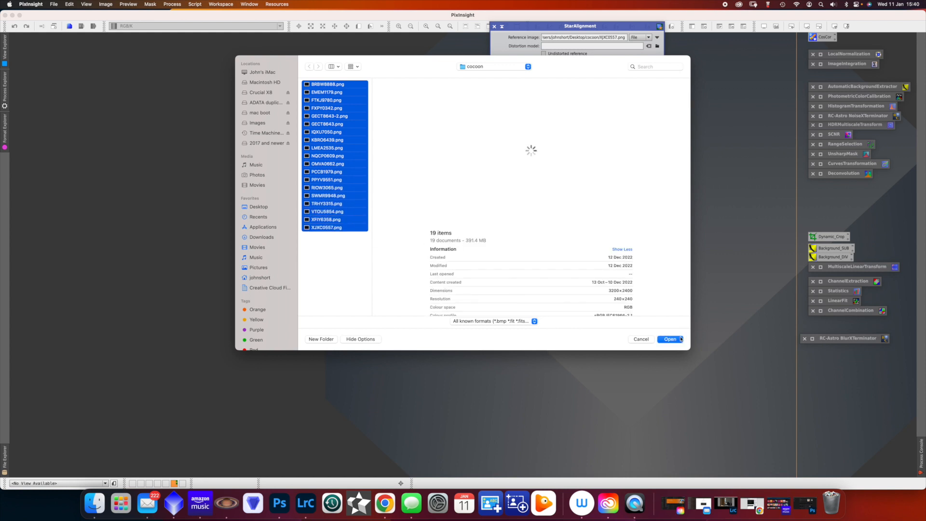
left_click(668, 339)
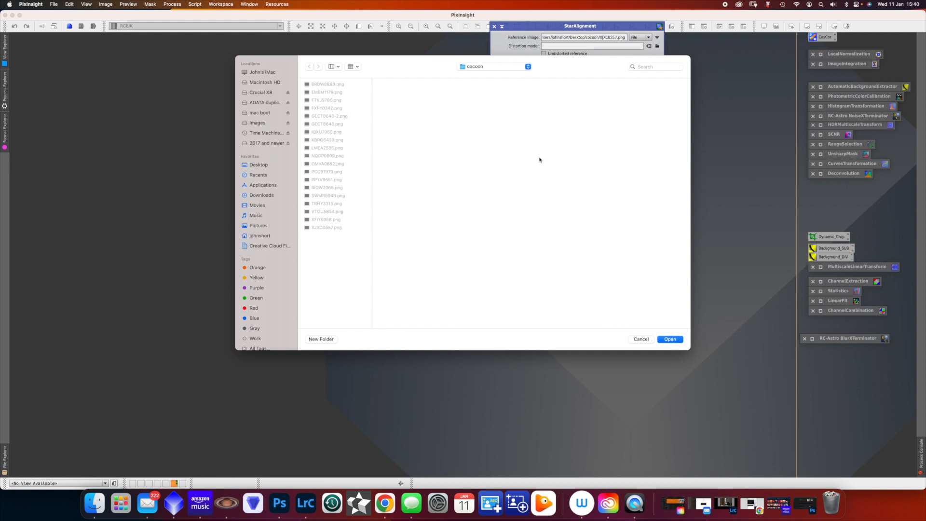
- Create a new 'Align' folder and set it as the output directory
left_click(321, 338)
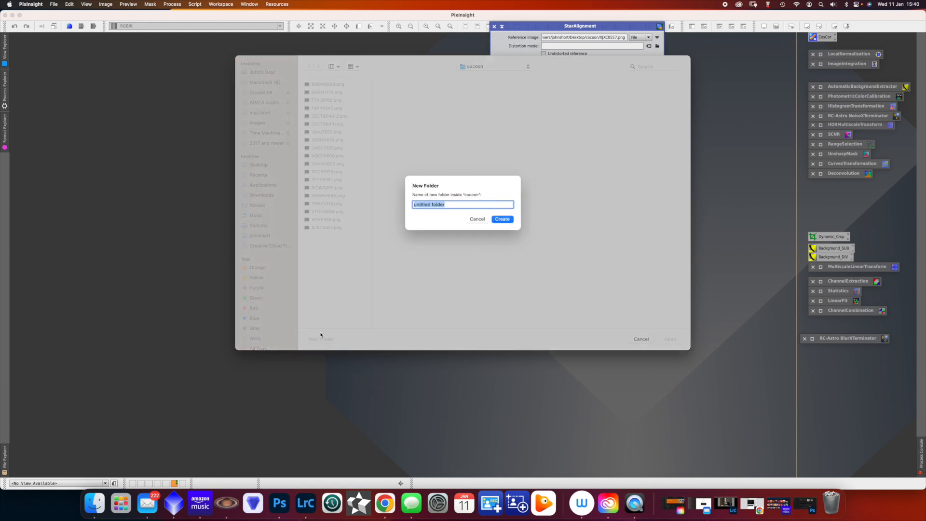
type("Align")
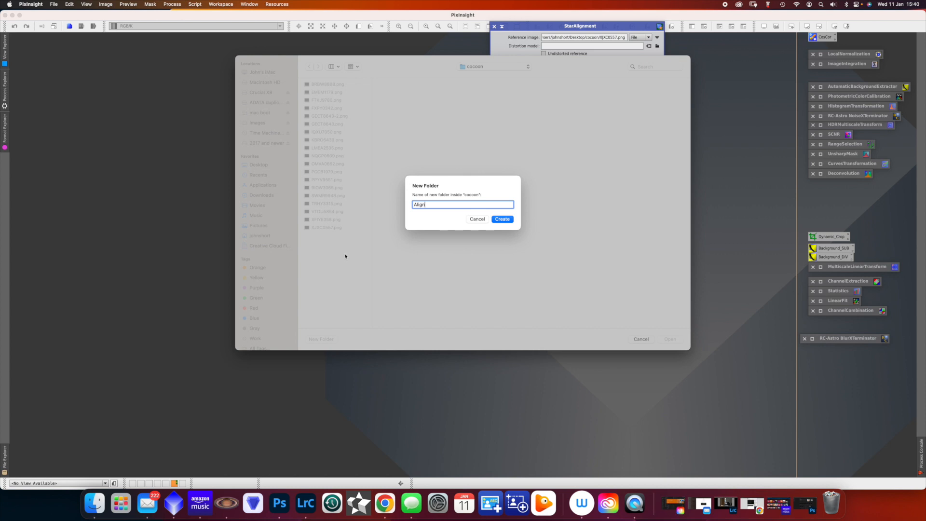
left_click(502, 219)
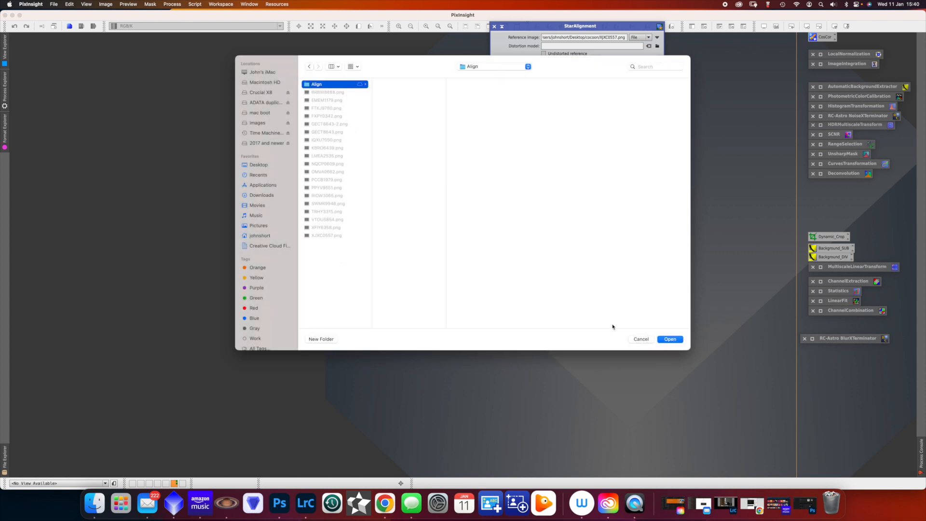
left_click(670, 339)
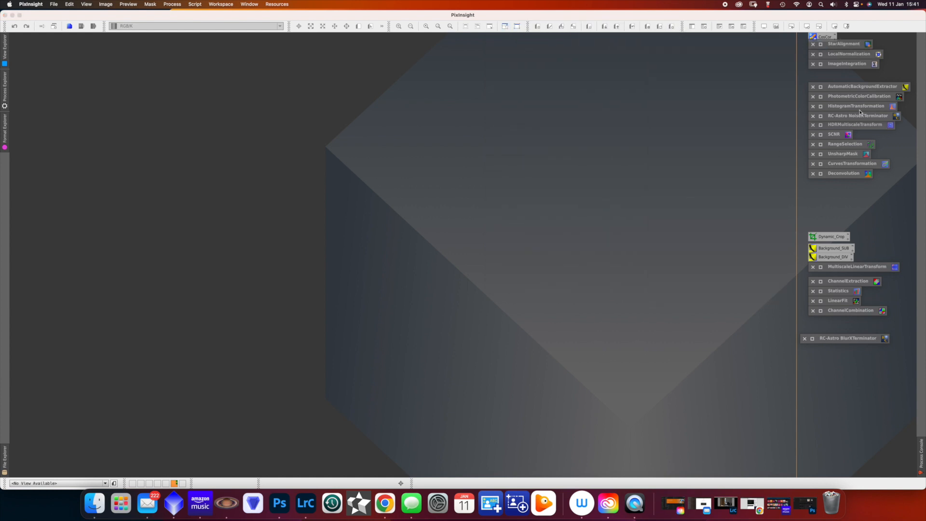
mouse_move(849, 69)
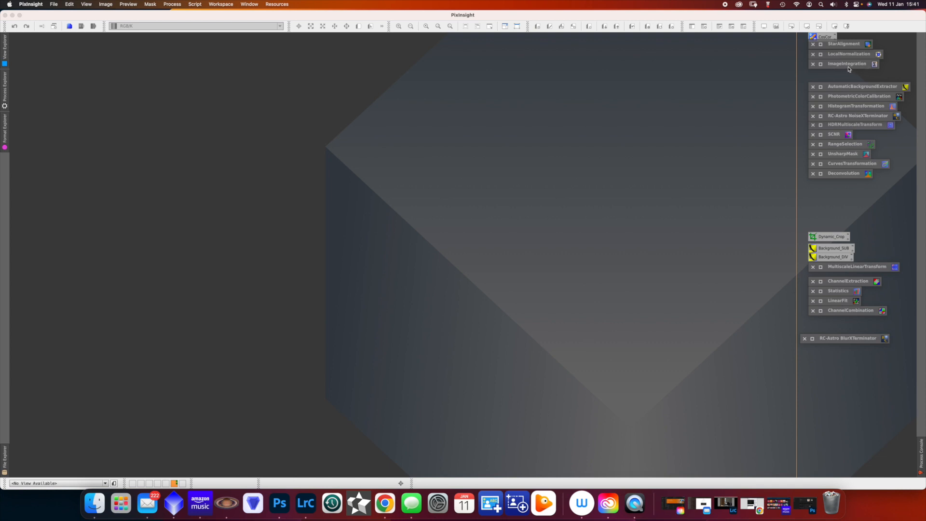
- Add the registered frames from the Align folder as ImageIntegration inputs
left_click(846, 64)
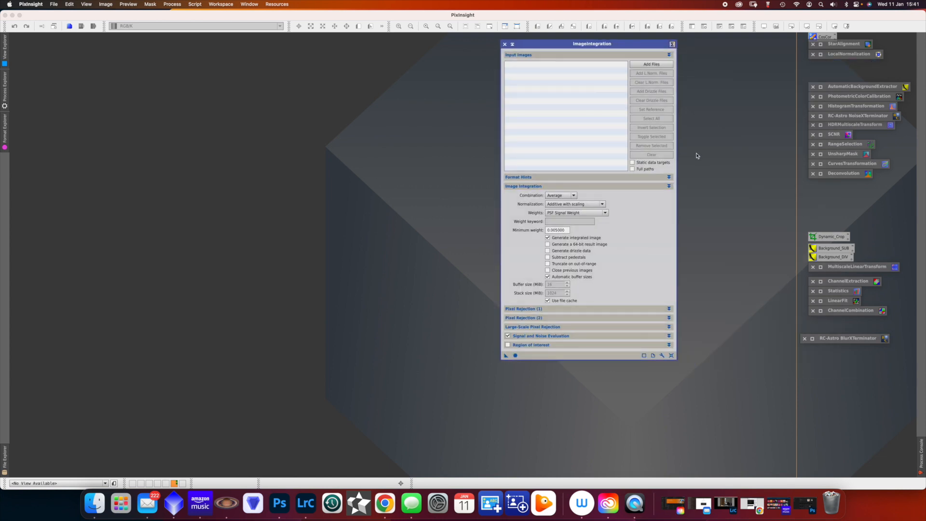
left_click(651, 64)
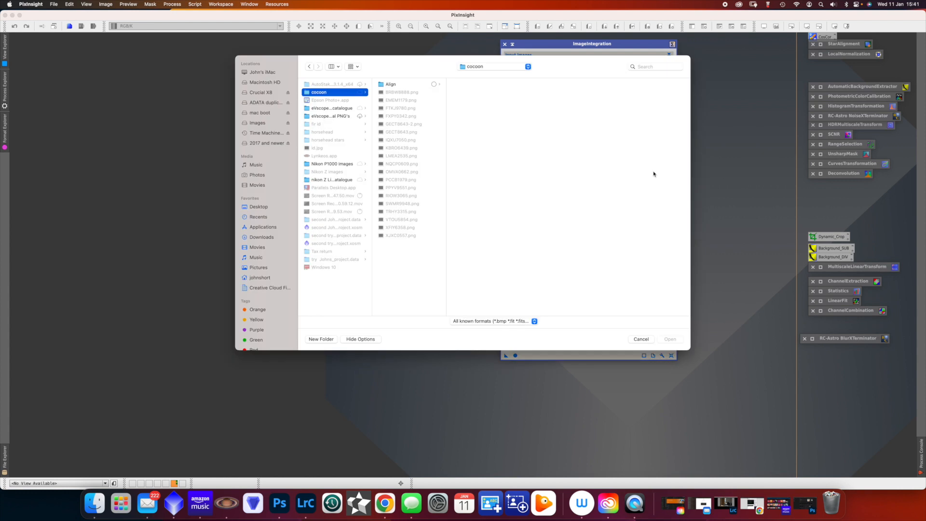
left_click(390, 84)
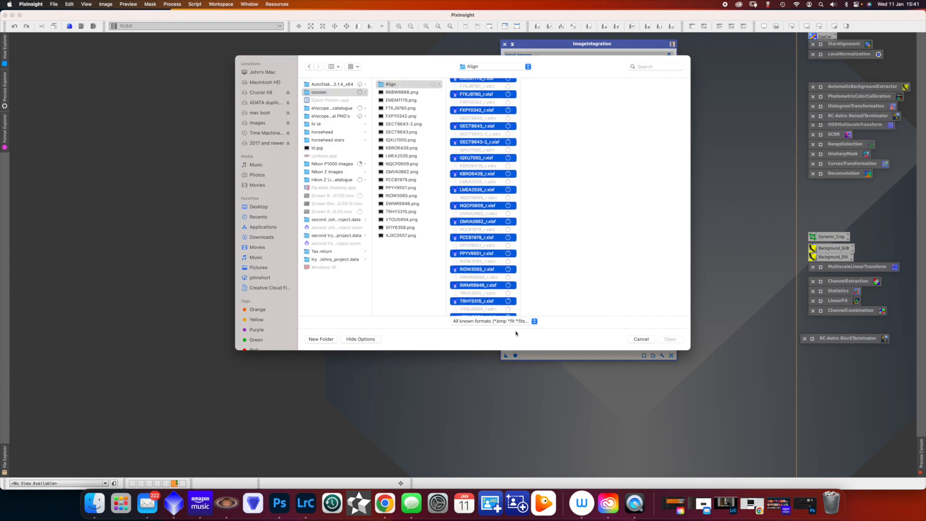
left_click(641, 339)
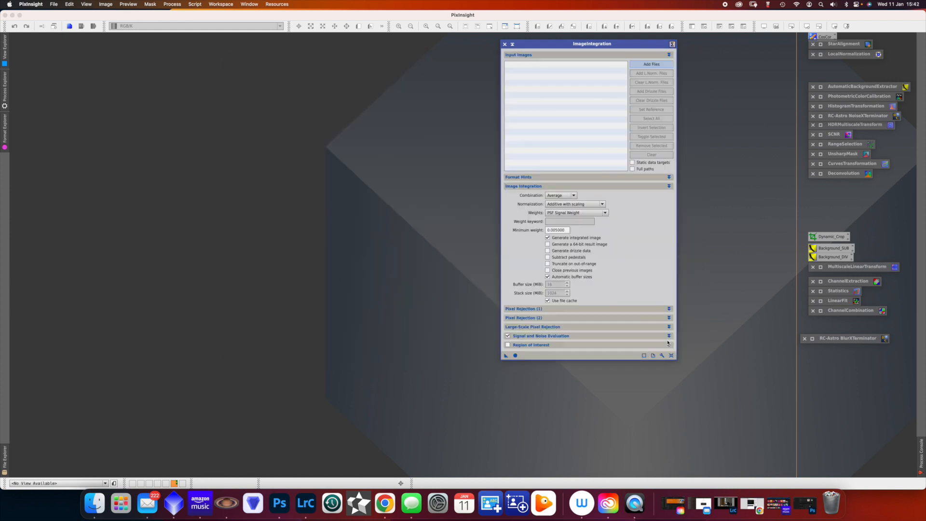
- Add the matching drizzle files, enable Generate drizzle data, and apply globally
left_click(650, 63)
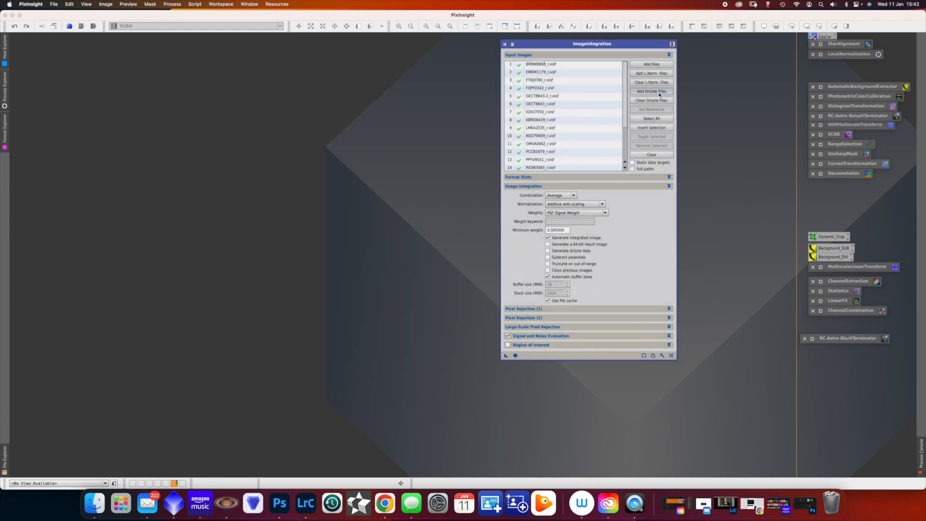
left_click(650, 63)
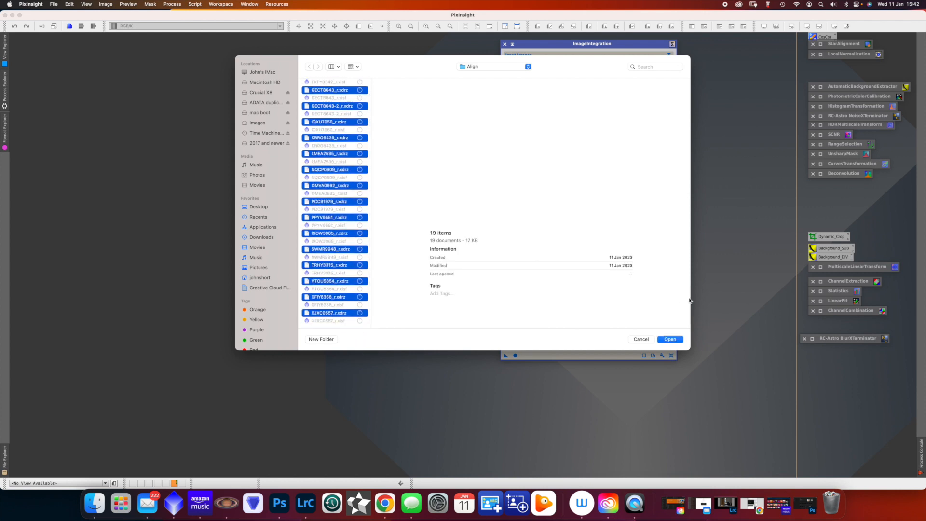
left_click(669, 339)
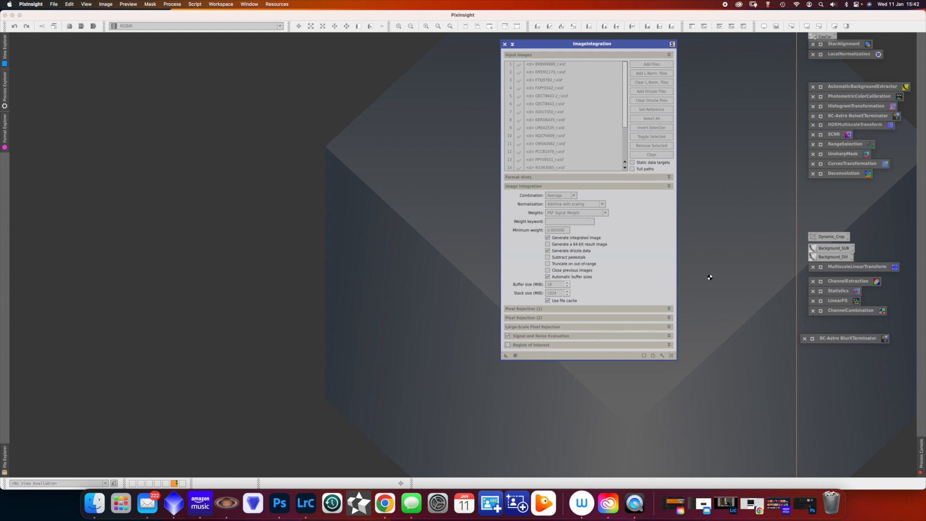
left_click(515, 355)
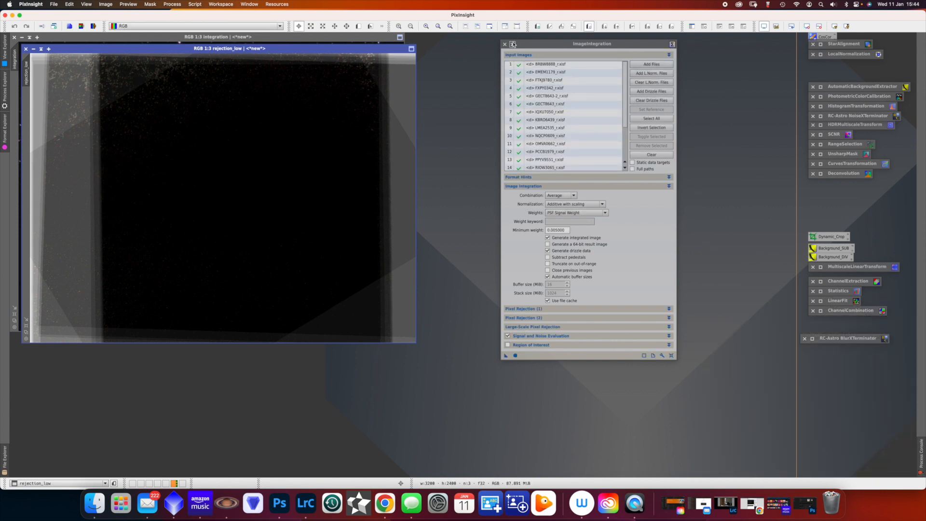
- Close ImageIntegration, keeping its icon, and show the integration image unstretched
left_click(505, 43)
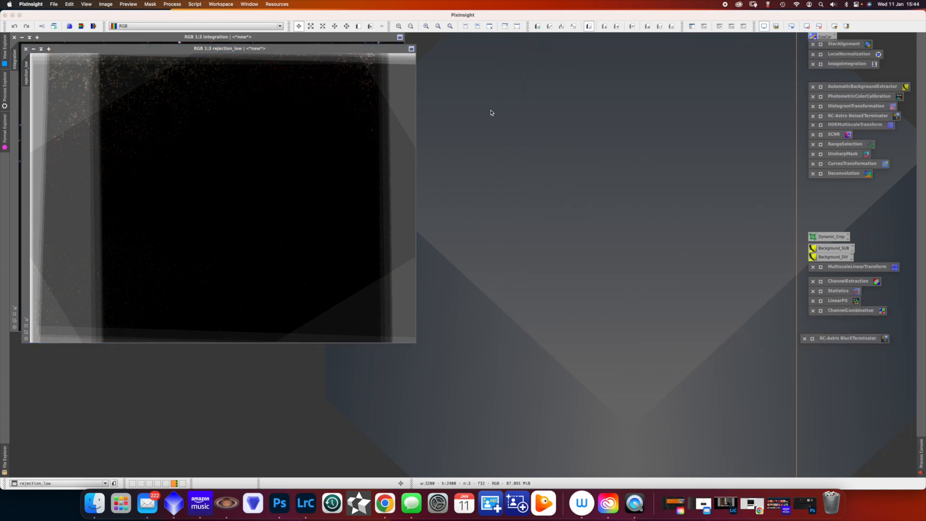
mouse_move(82, 133)
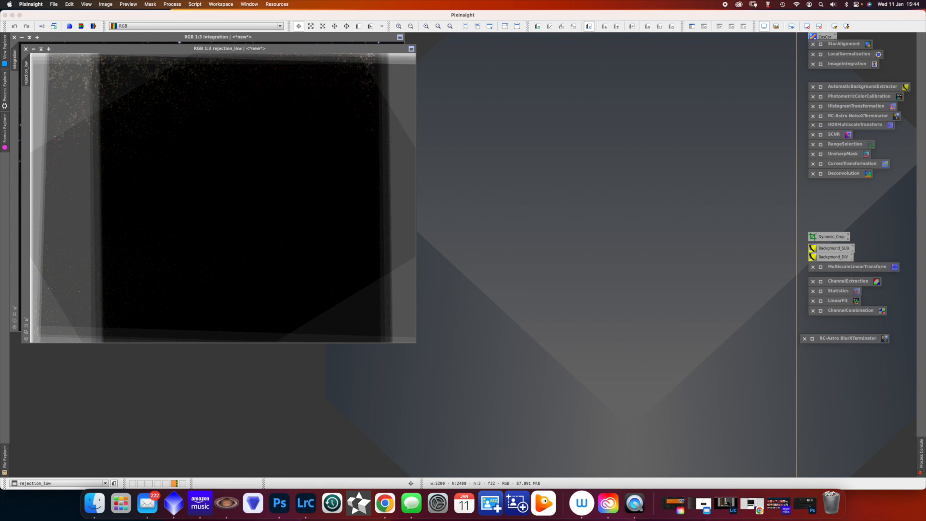
mouse_move(99, 73)
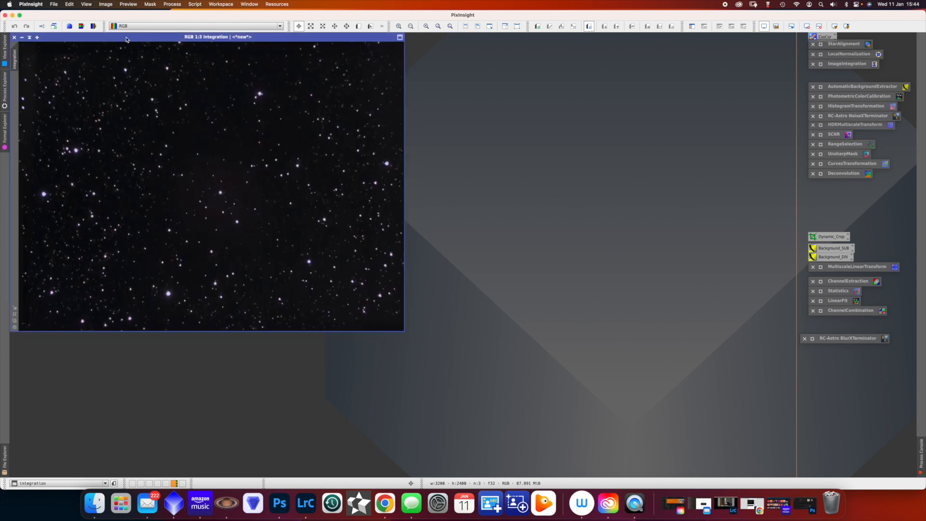
left_click_drag(210, 37, 357, 91)
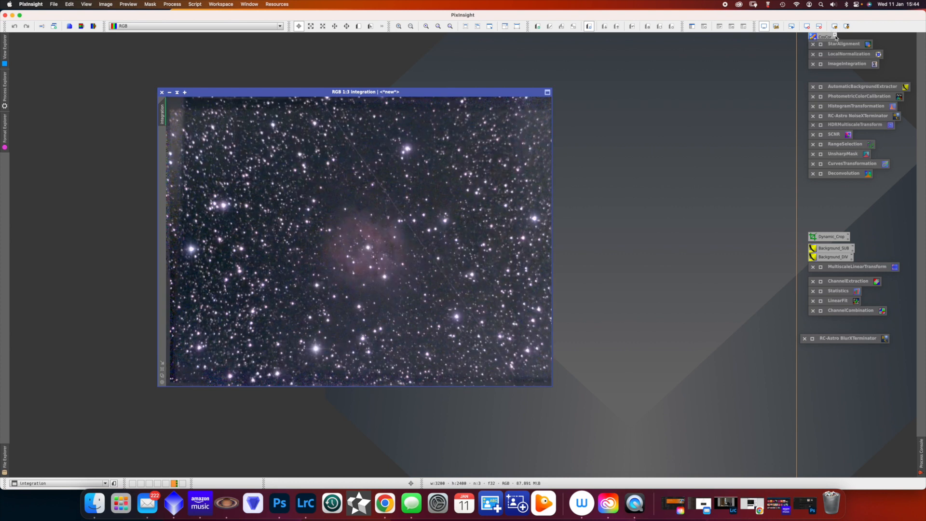
mouse_move(807, 26)
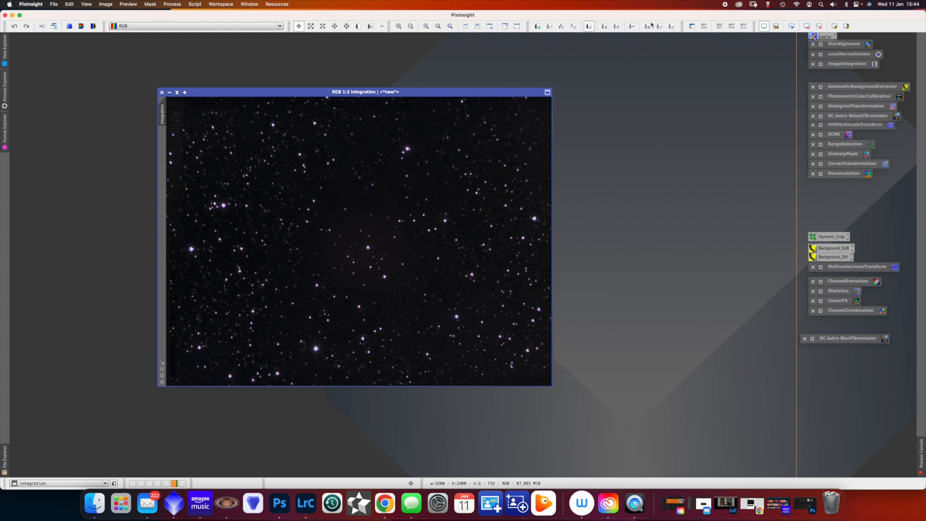
left_click(54, 4)
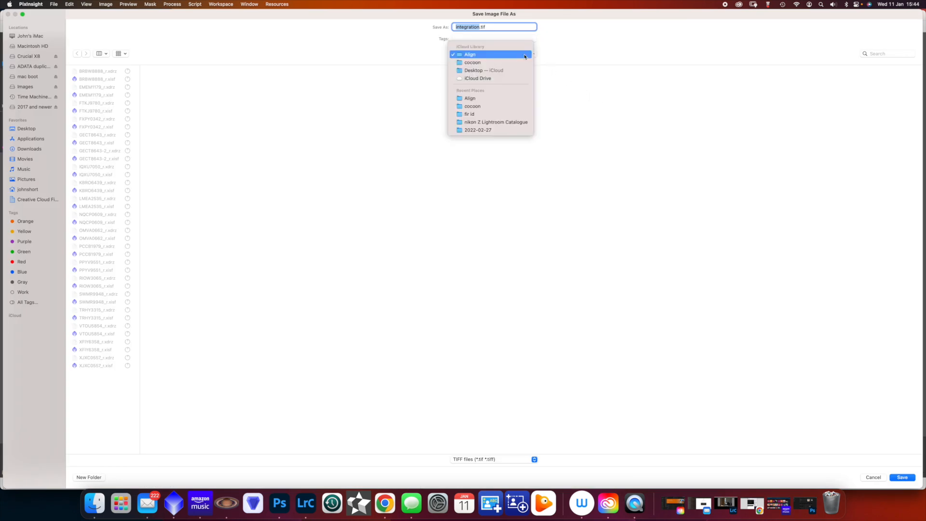
- Save the integration image as integration.tif in the cocoon folder with 16-bit integer samples
left_click(473, 62)
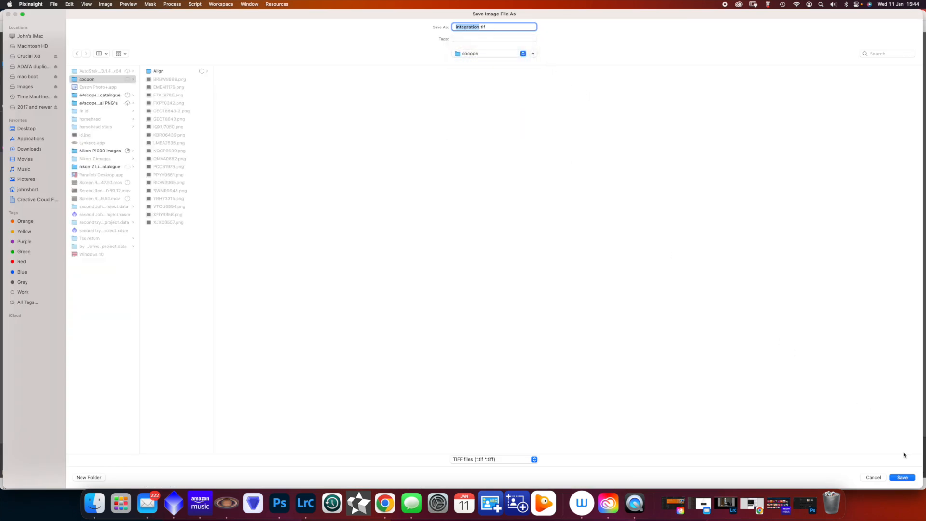
left_click(902, 477)
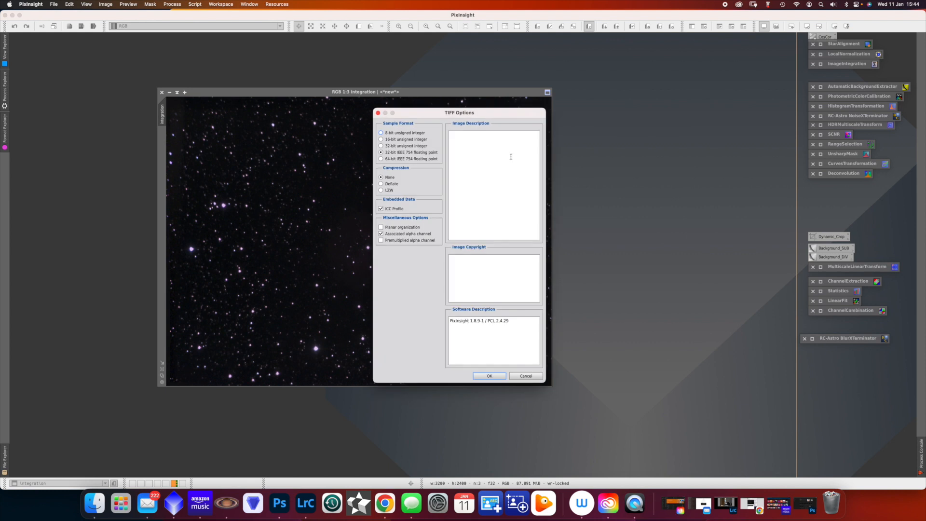
left_click(381, 139)
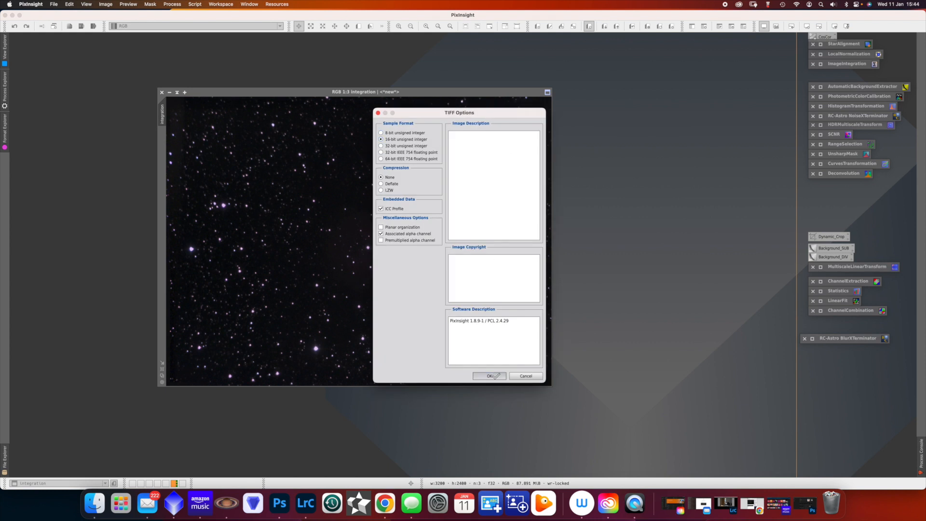
left_click(489, 376)
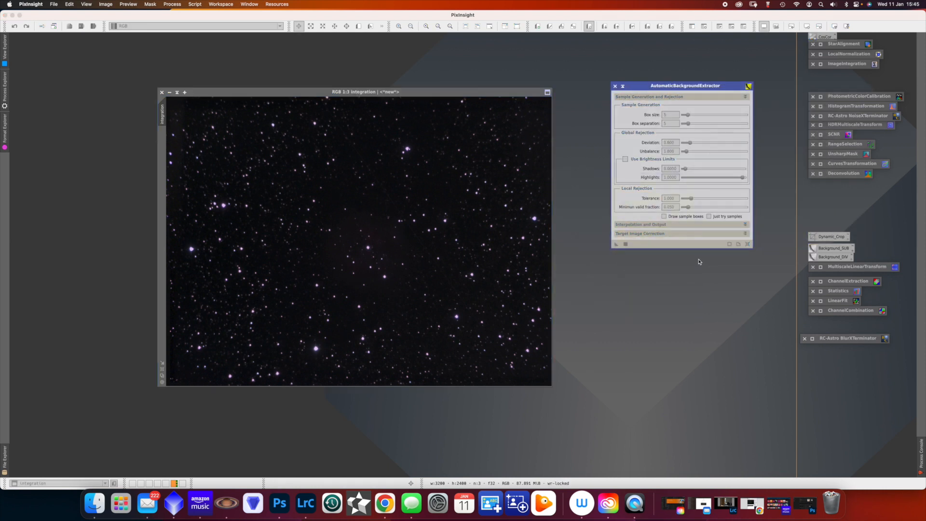
- Run AutomaticBackgroundExtractor, close the background model, and minimize the original integration
left_click(615, 244)
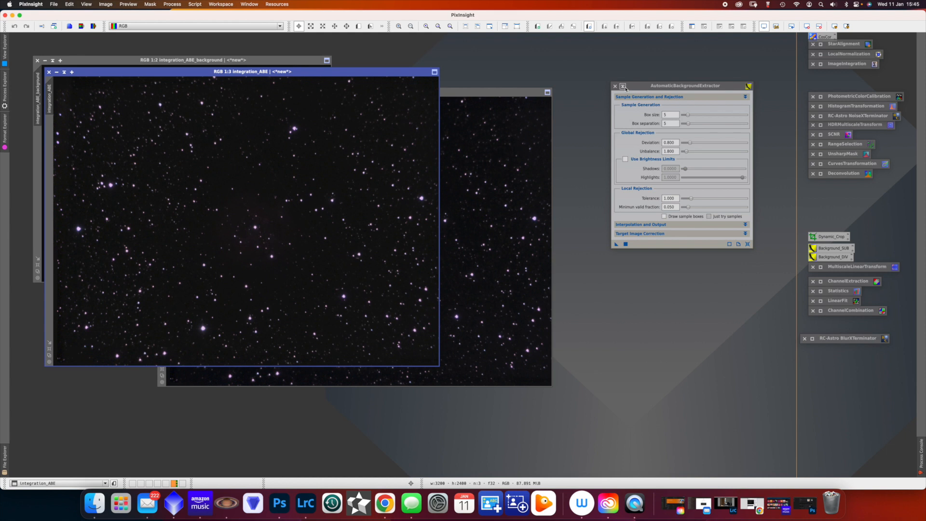
left_click(615, 86)
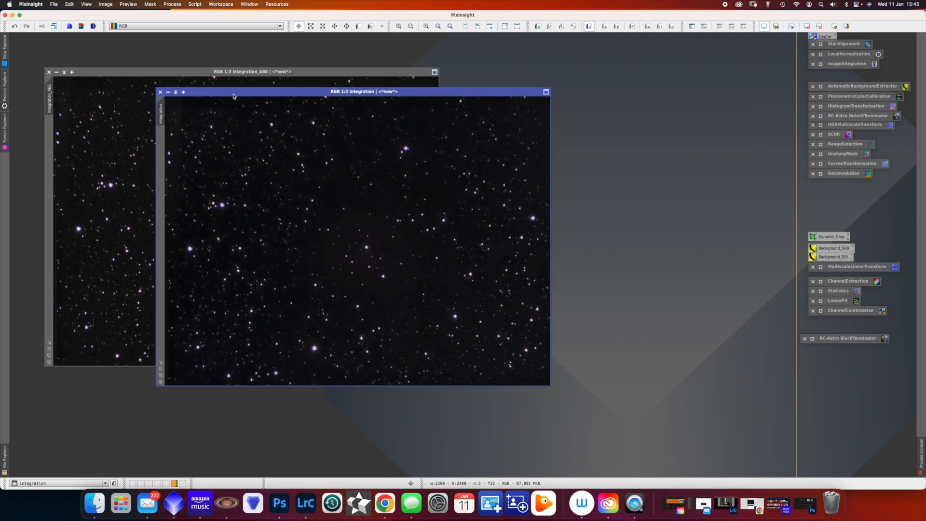
left_click(168, 92)
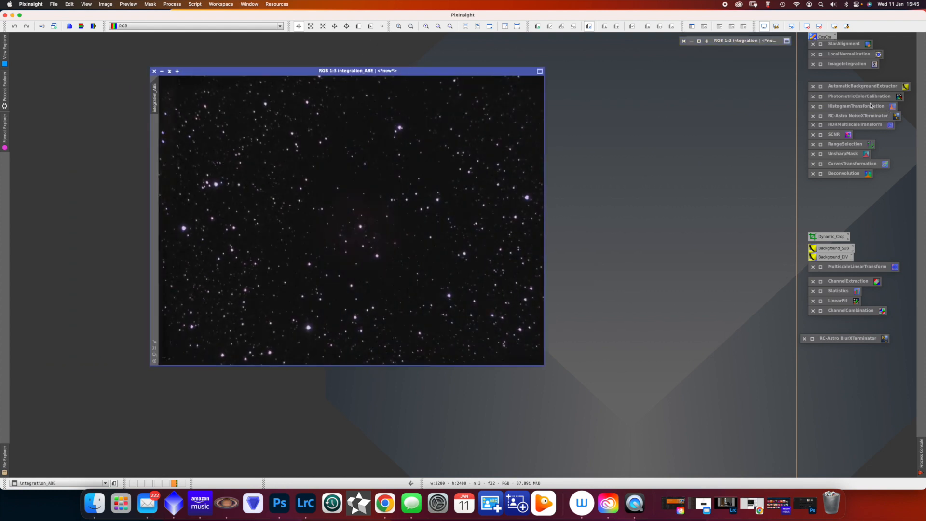
left_click(859, 97)
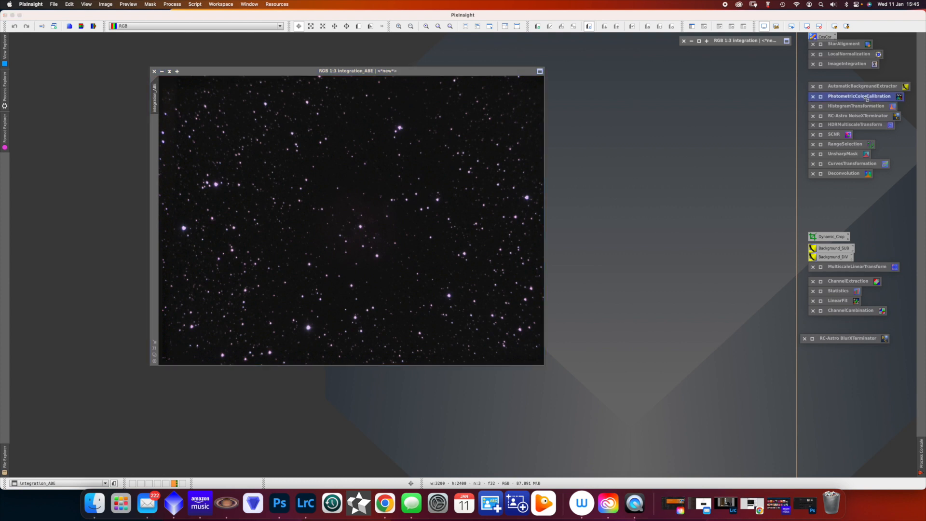
mouse_move(594, 69)
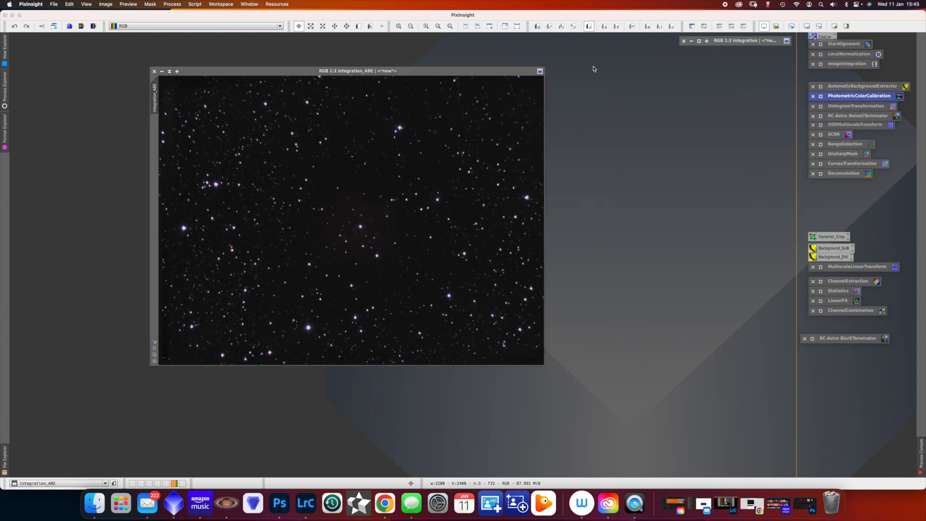
mouse_move(864, 108)
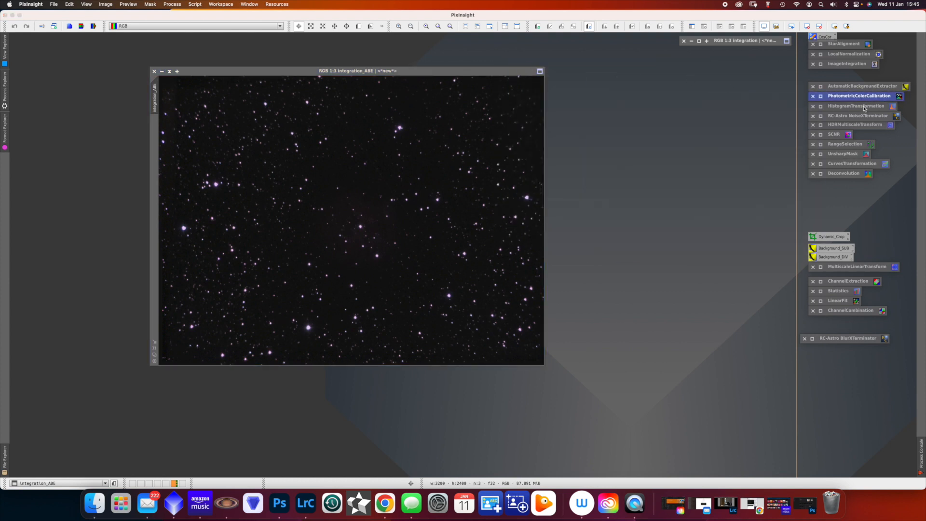
- Reset HistogramTransformation and apply a permanent stretch to Integration_ABE, closing the preview
double_click(857, 105)
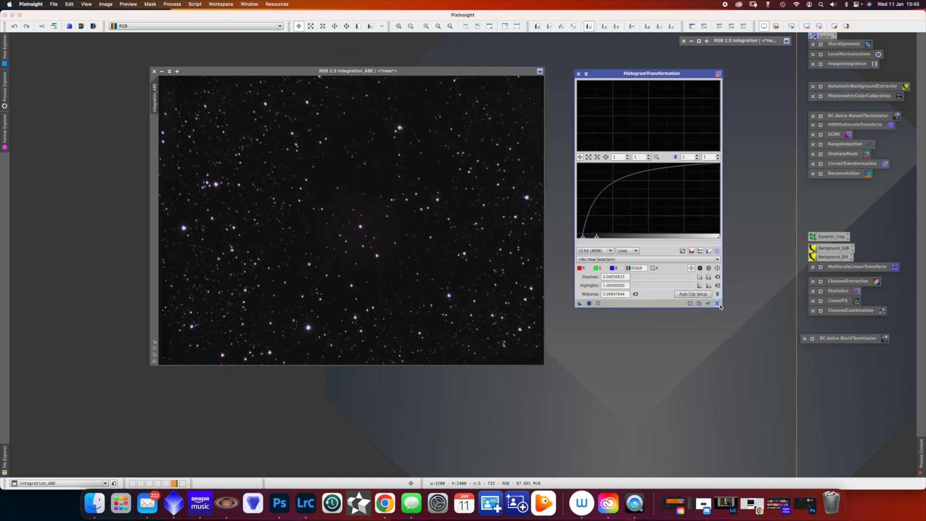
left_click(650, 260)
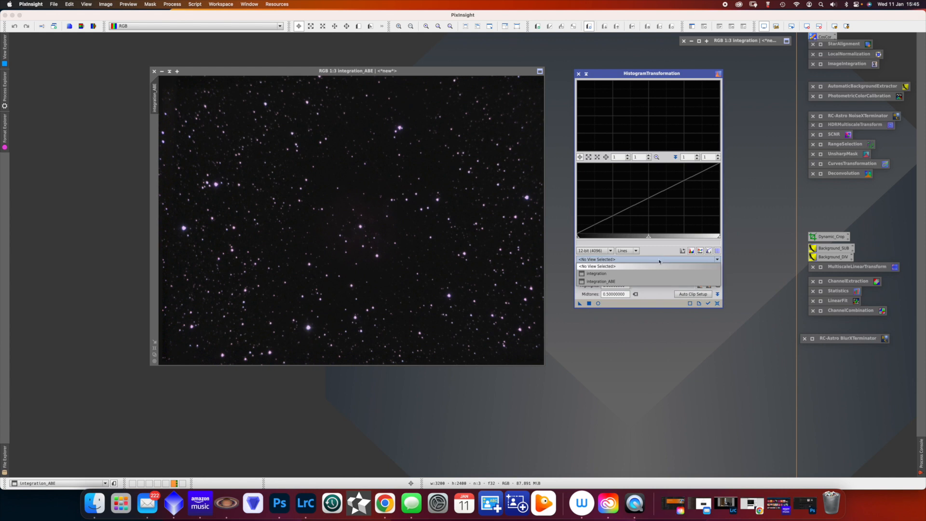
left_click(600, 281)
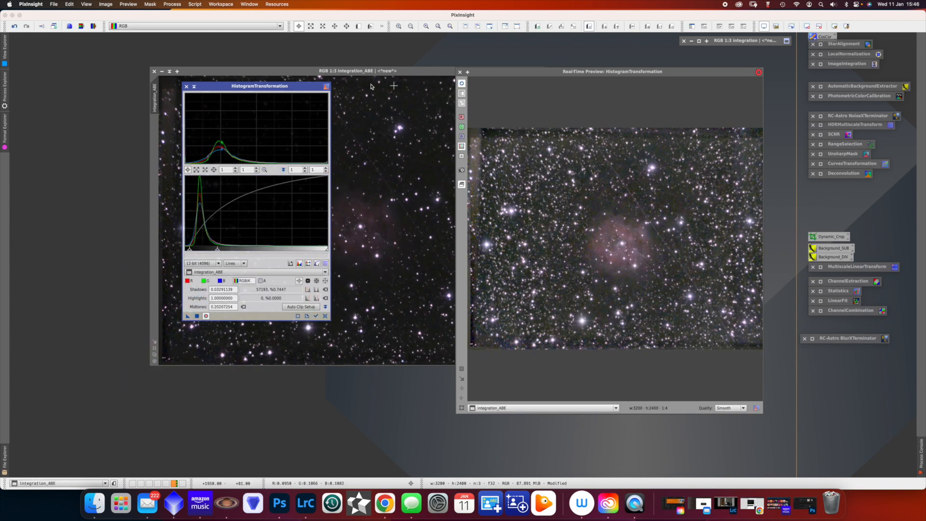
left_click(187, 86)
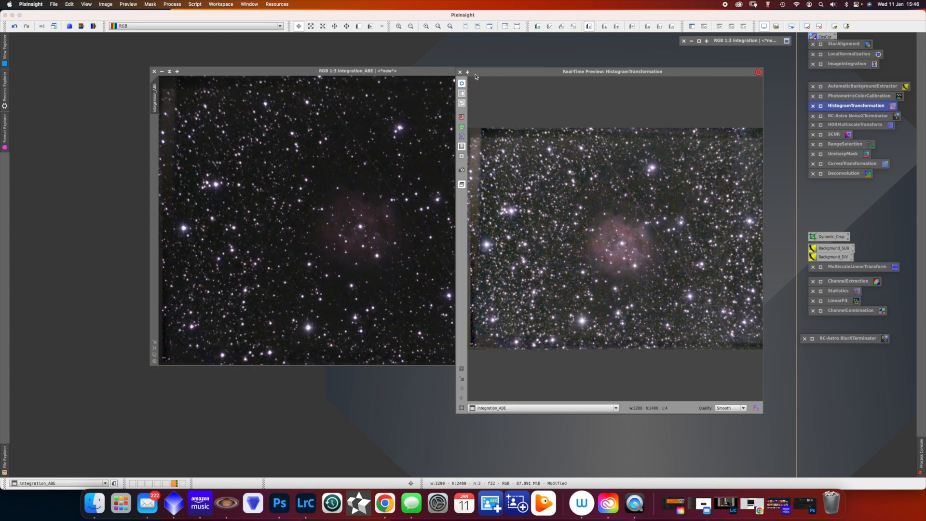
left_click(758, 72)
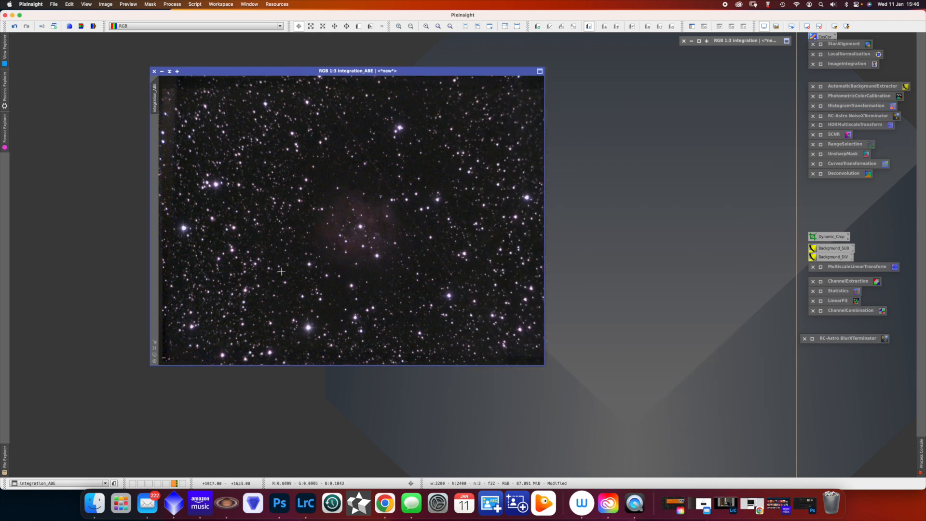
mouse_move(735, 165)
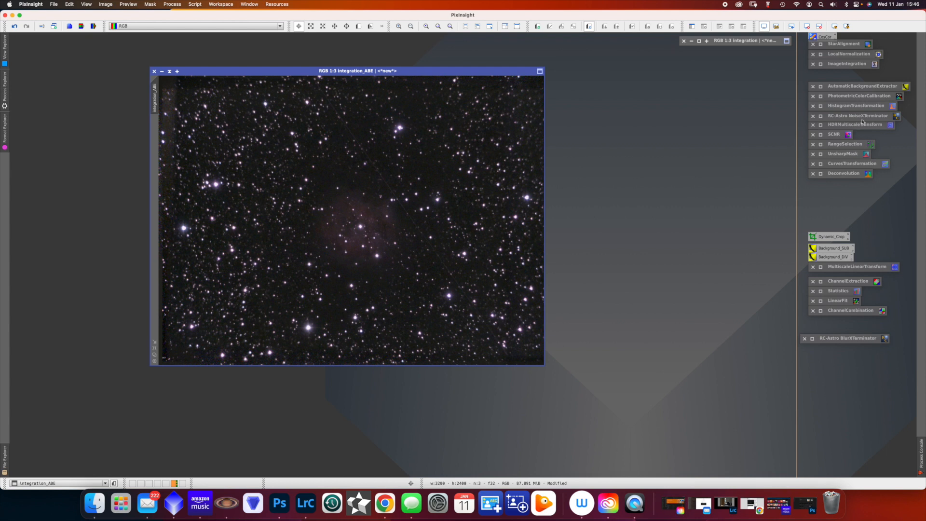
- Run NoiseXTerminator on the stretched image, then apply SCNR to remove the green cast
left_click(857, 115)
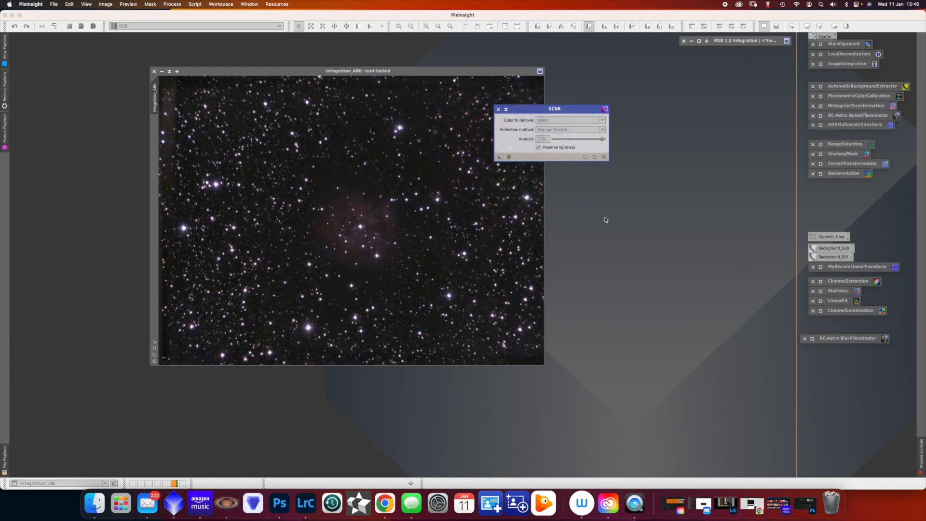
left_click(507, 156)
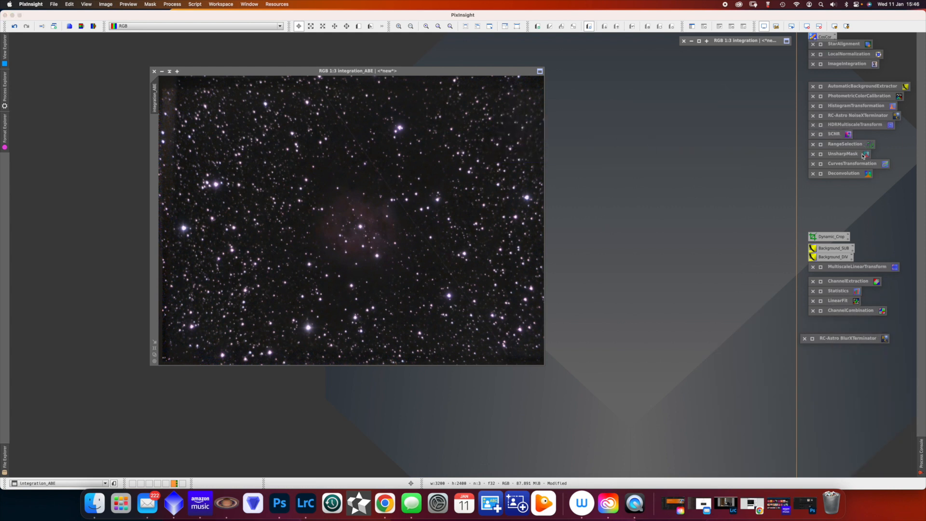
mouse_move(868, 163)
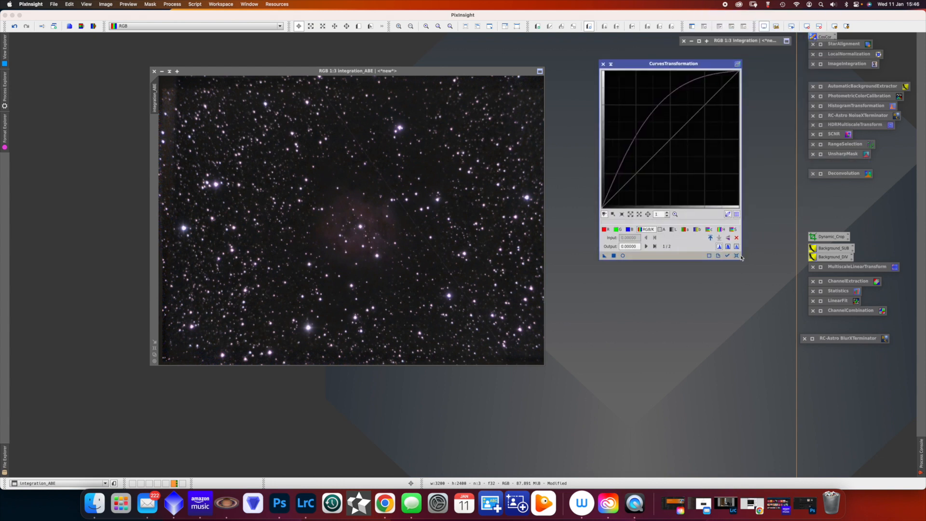
- Apply an S-curve CurvesTransformation to Integration_ABE, previewing it live, to brighten the nebula
left_click(622, 255)
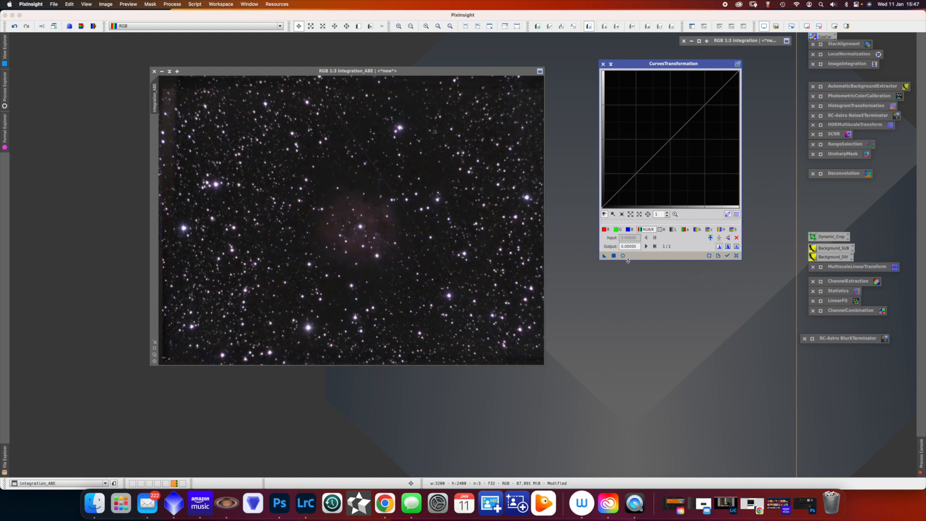
left_click(604, 255)
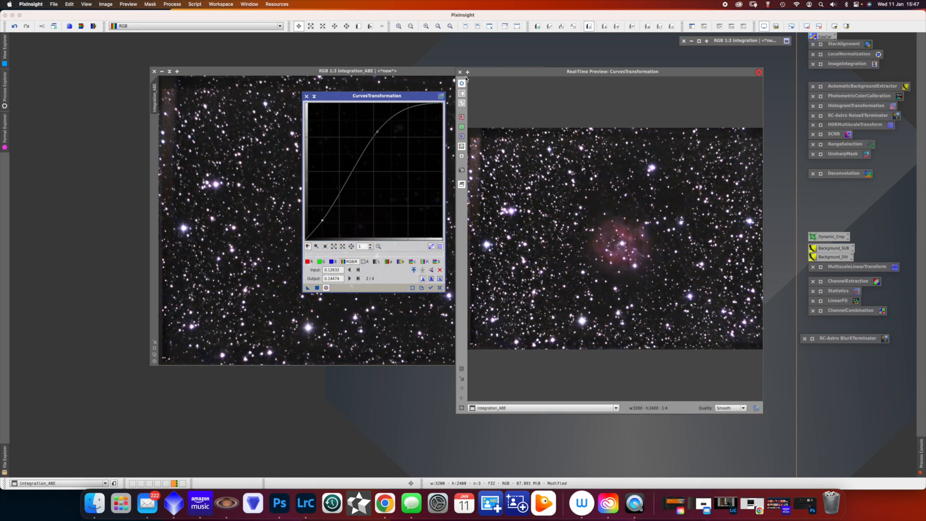
left_click(758, 71)
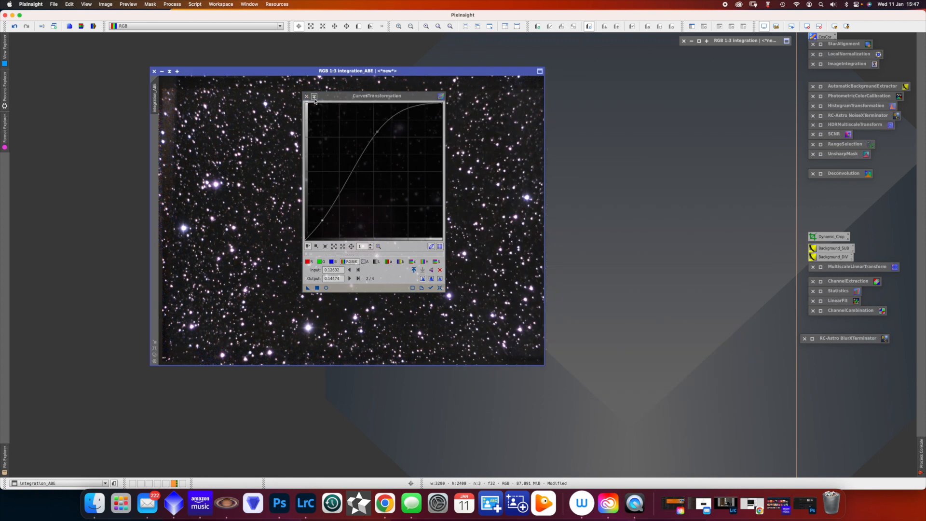
left_click(306, 95)
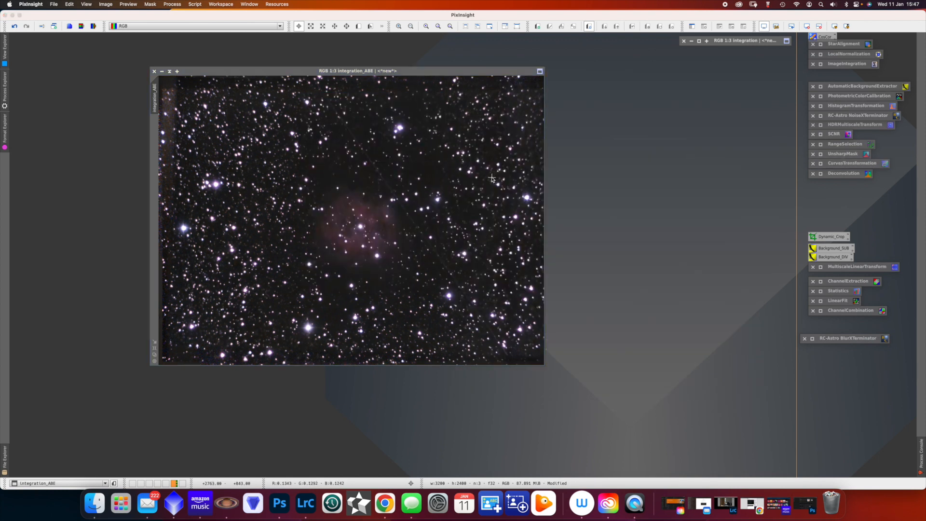
mouse_move(461, 155)
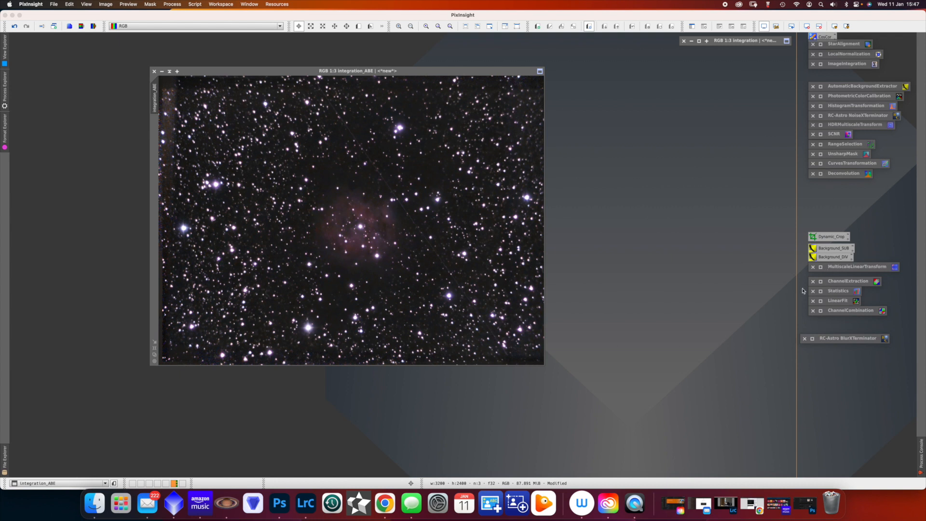
mouse_move(53, 6)
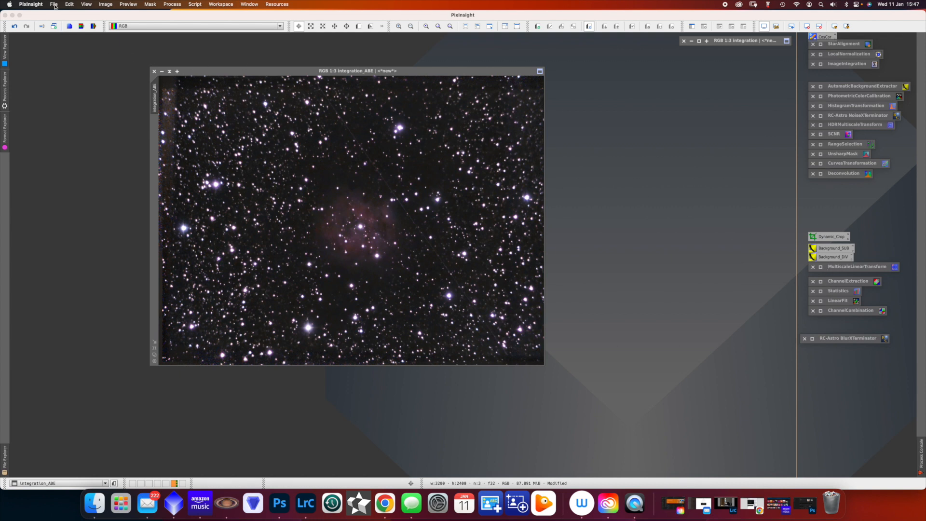
- Save Integration_ABE as integration_ABE.tif in the cocoon folder as a 16-bit unsigned integer TIFF
left_click(53, 4)
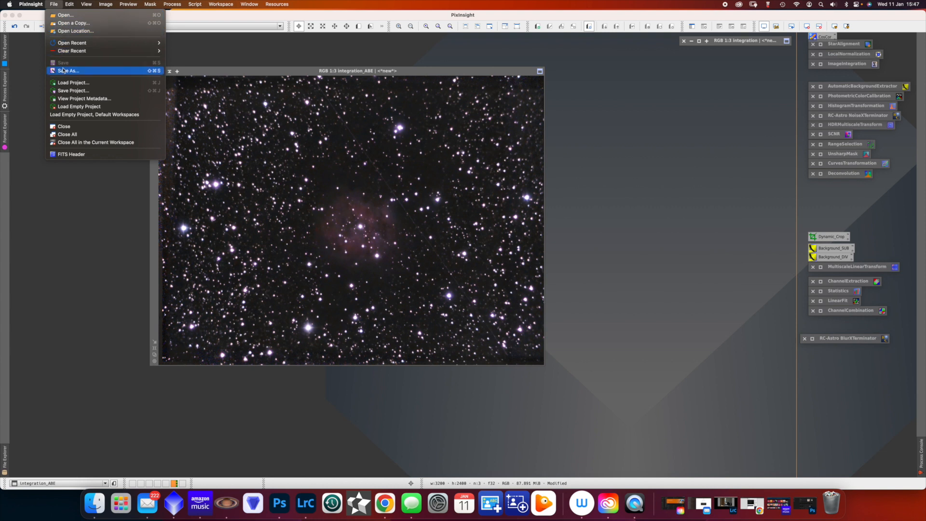
left_click(69, 71)
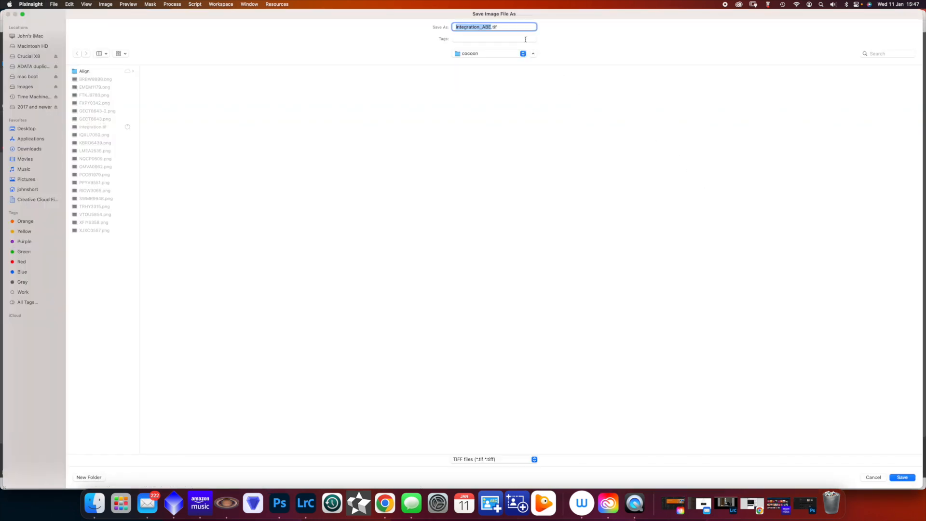
mouse_move(521, 35)
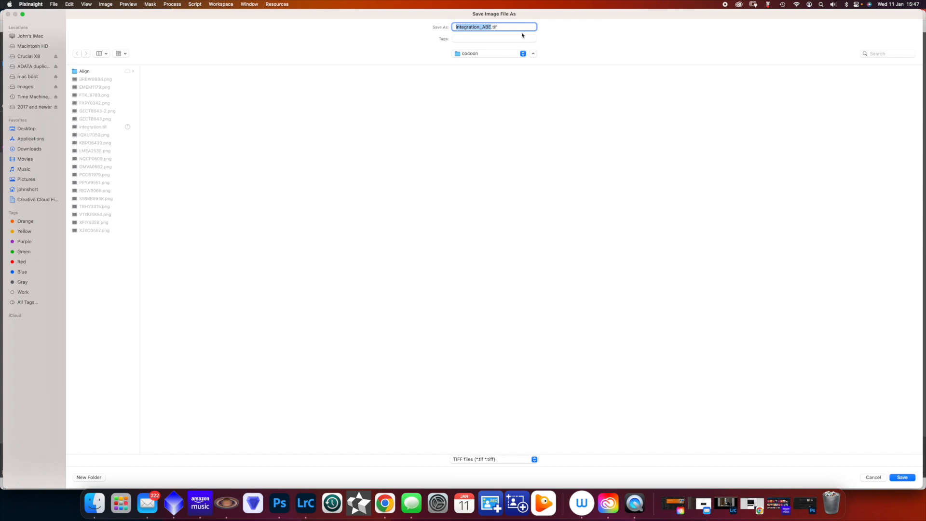
mouse_move(789, 384)
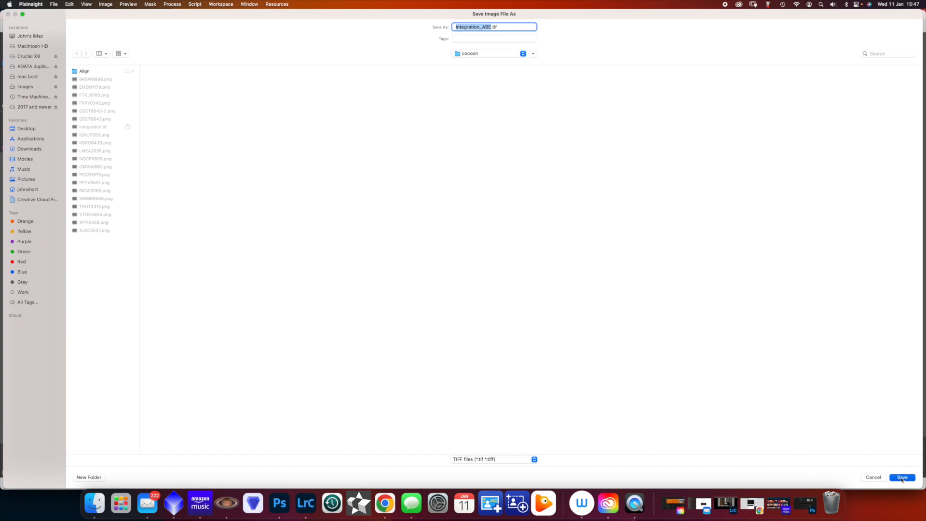
left_click(902, 477)
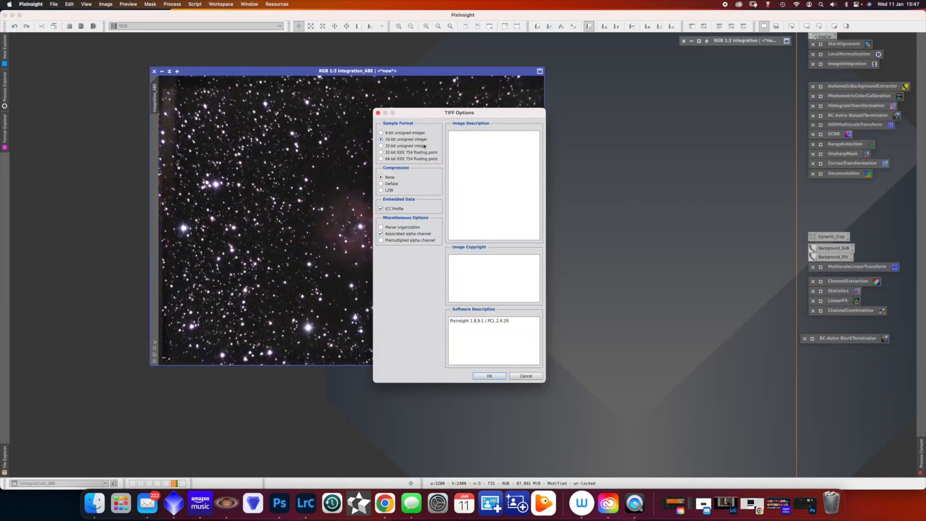
left_click(488, 375)
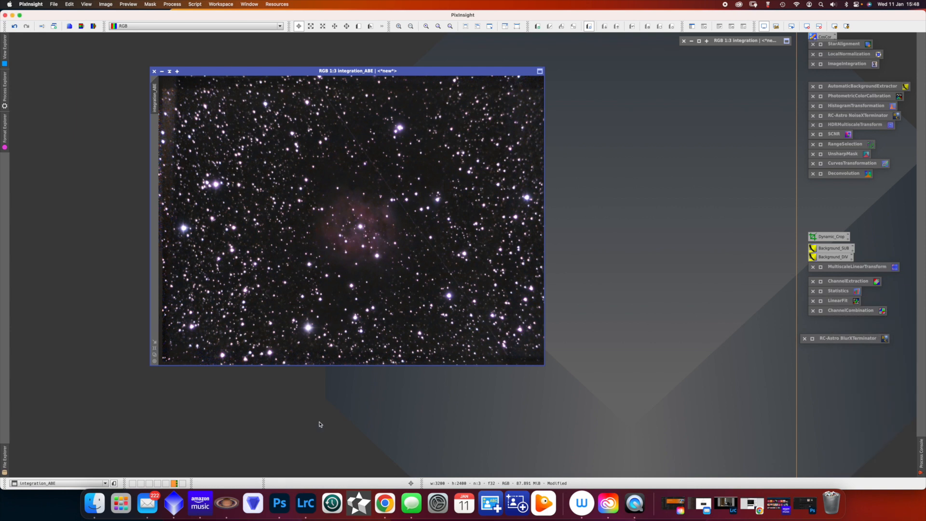
- In Photoshop, open the stretched integration_ABE.tif from the cocoon folder
left_click(279, 502)
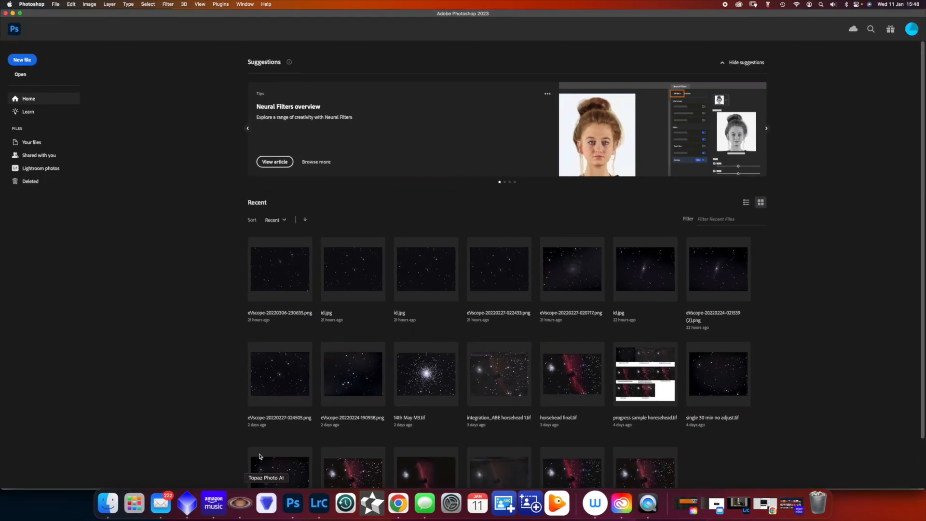
left_click(55, 4)
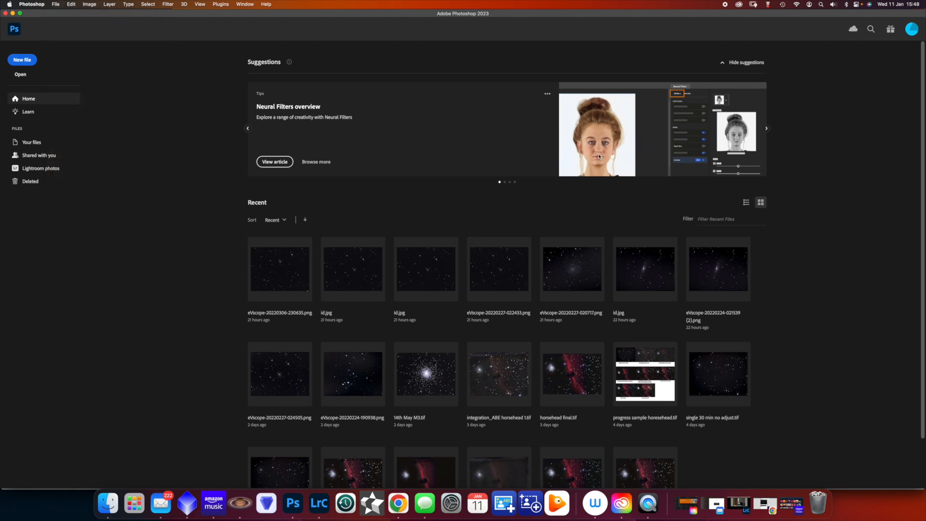
mouse_move(521, 142)
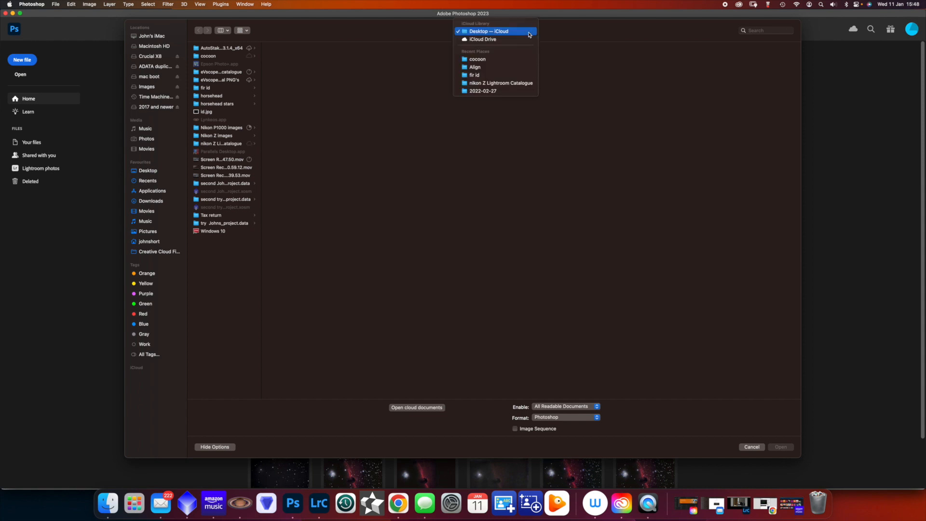
left_click(477, 59)
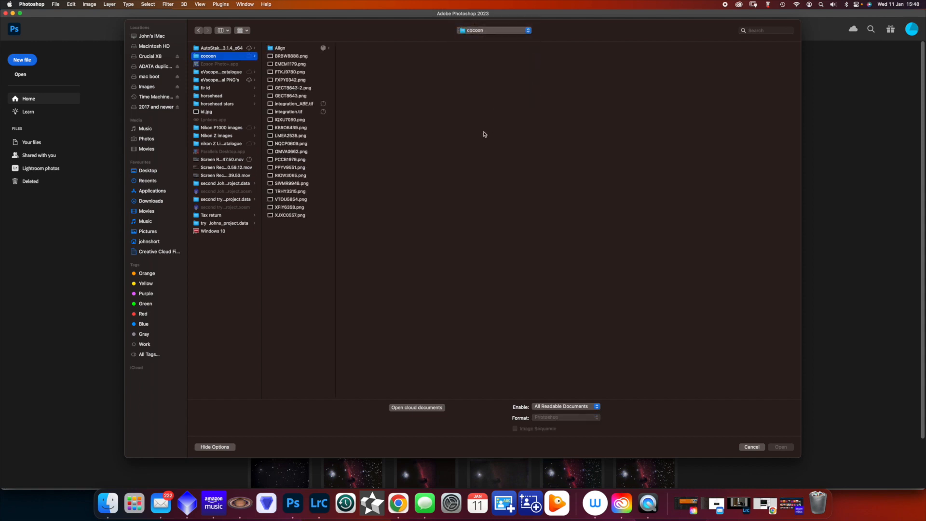
left_click(294, 103)
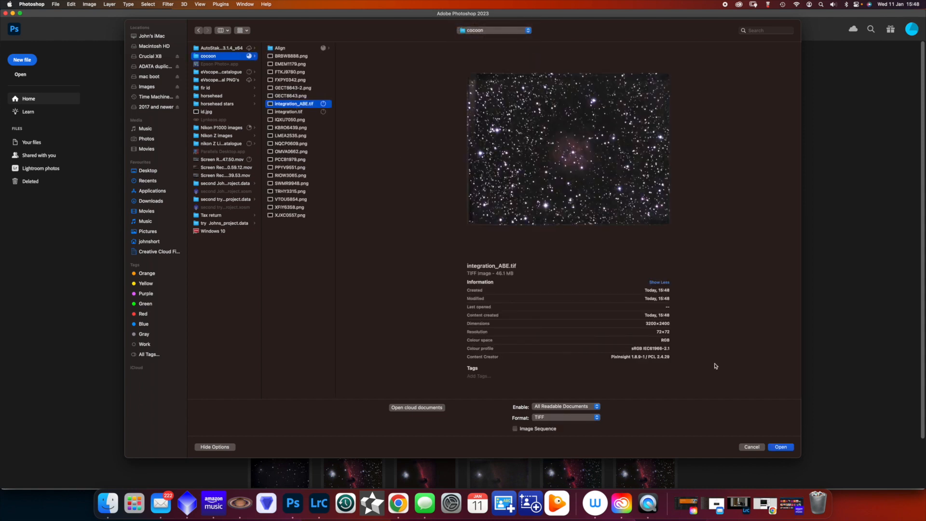
left_click(751, 446)
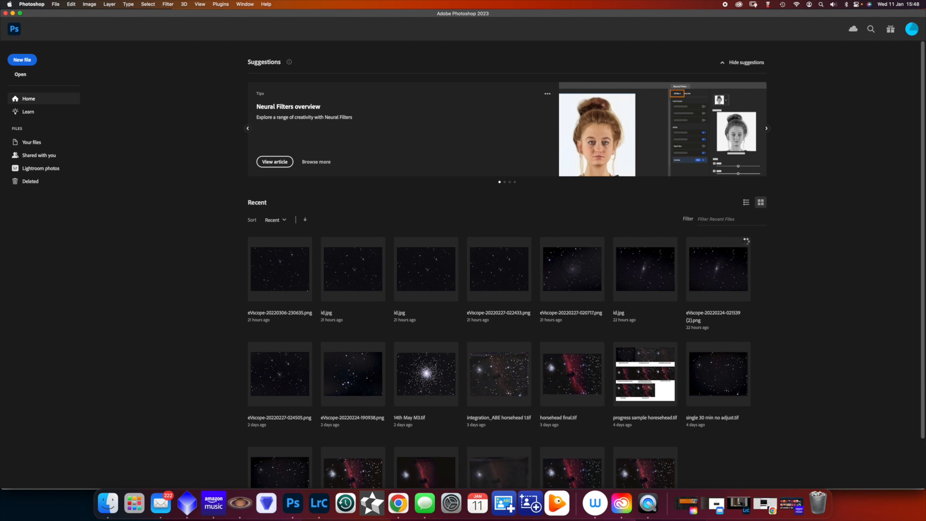
double_click(498, 373)
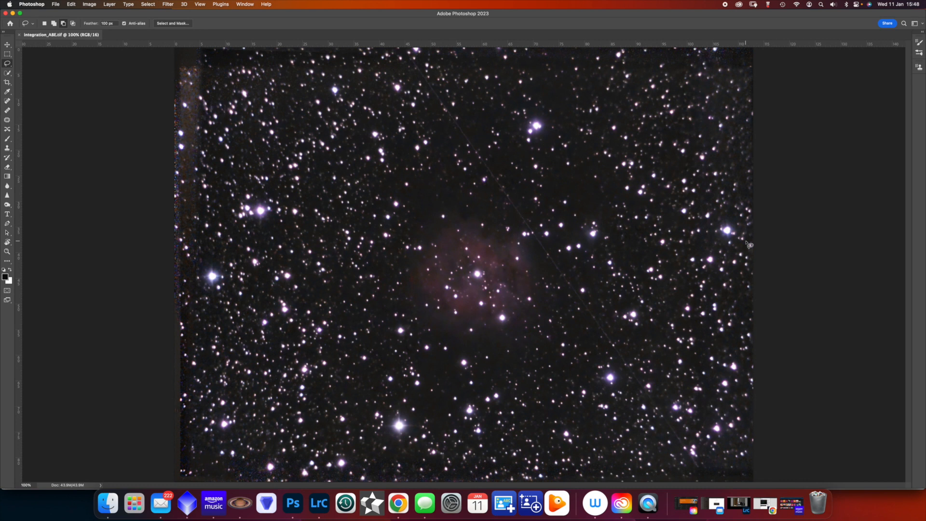
mouse_move(188, 26)
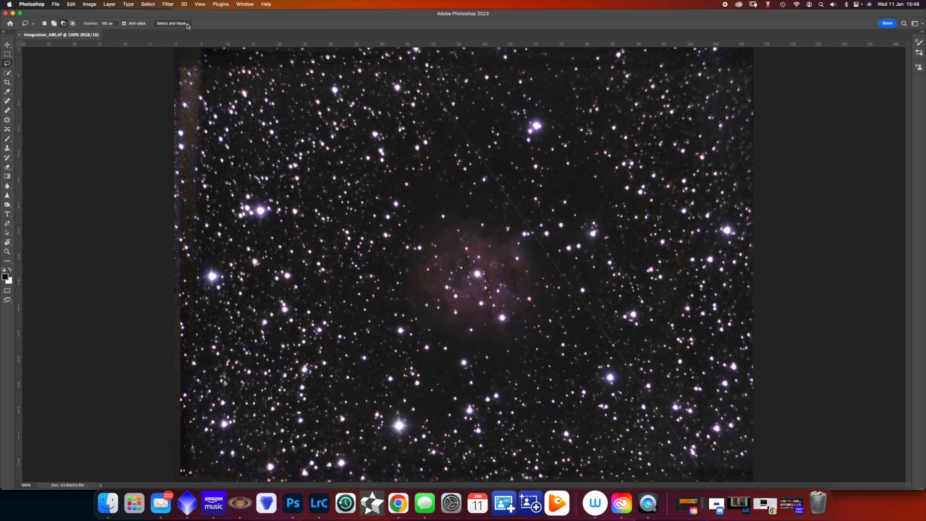
- Open the unstretched integration.tif from the cocoon folder in Photoshop
left_click(55, 4)
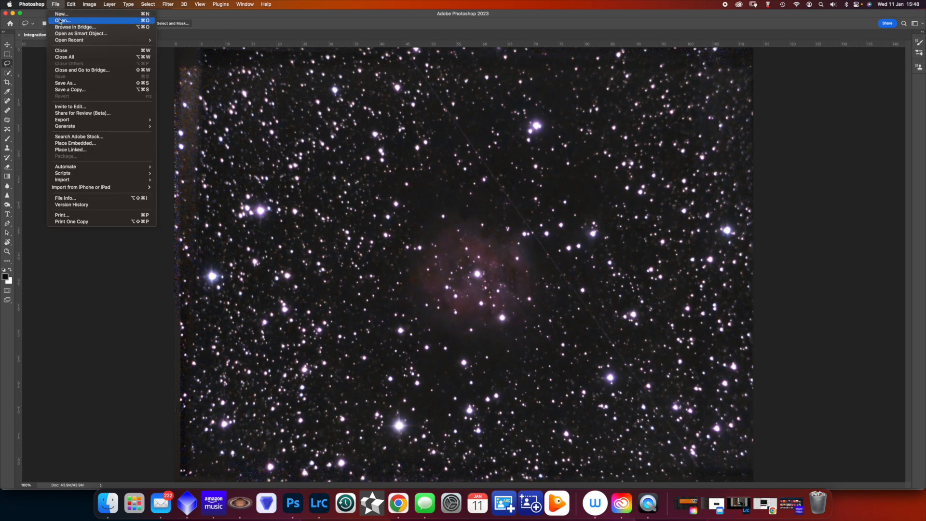
left_click(61, 20)
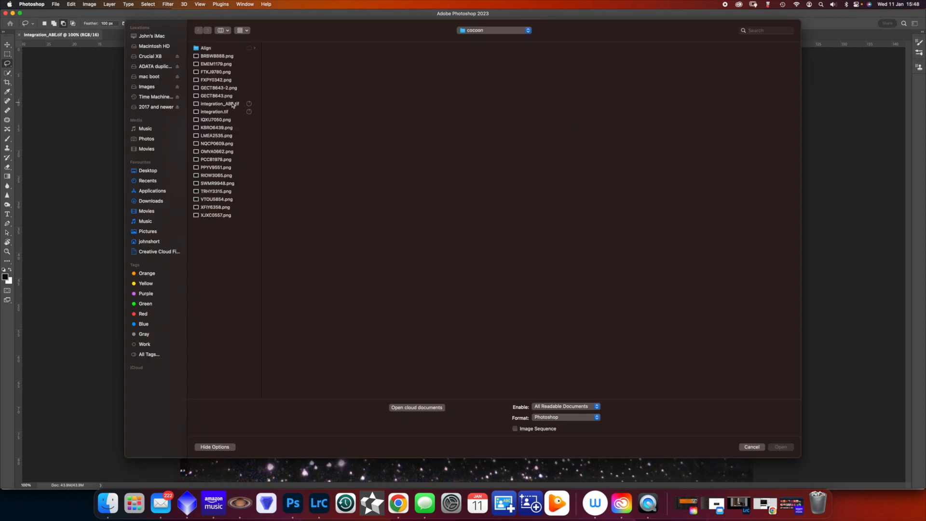
left_click(216, 111)
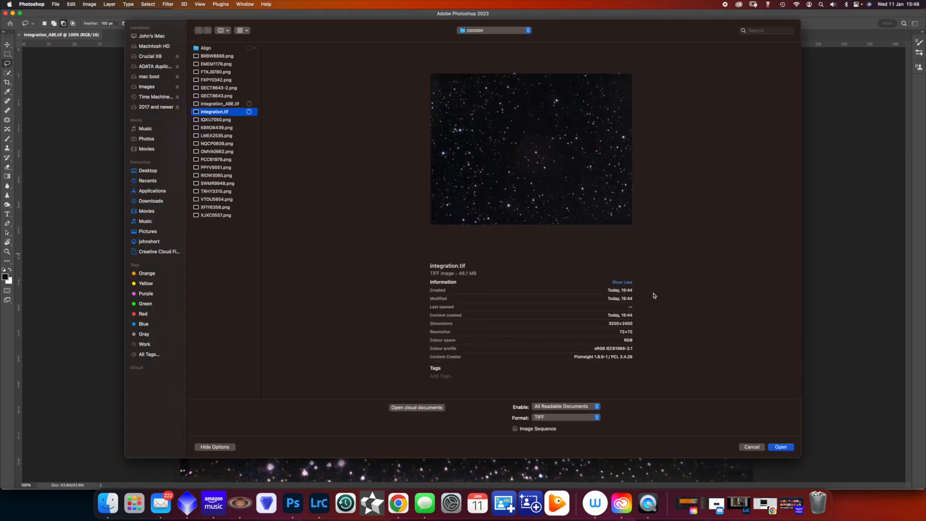
left_click(781, 447)
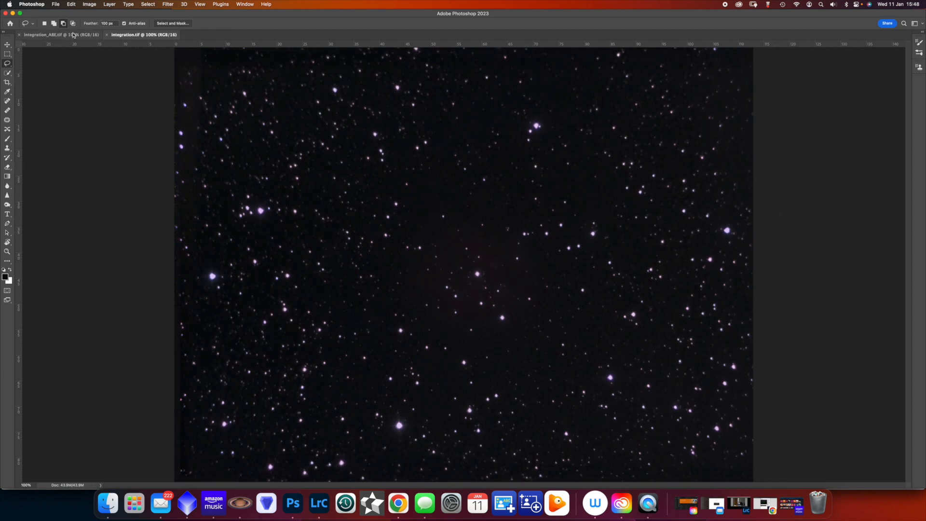
- Switch between the integration_ABE and integration tabs to compare stretched and unstretched versions
left_click(53, 34)
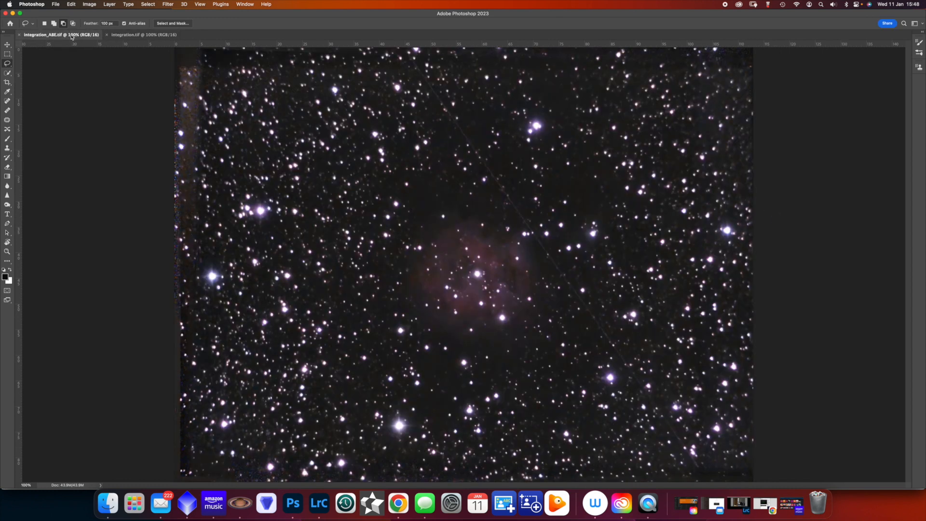
left_click(143, 35)
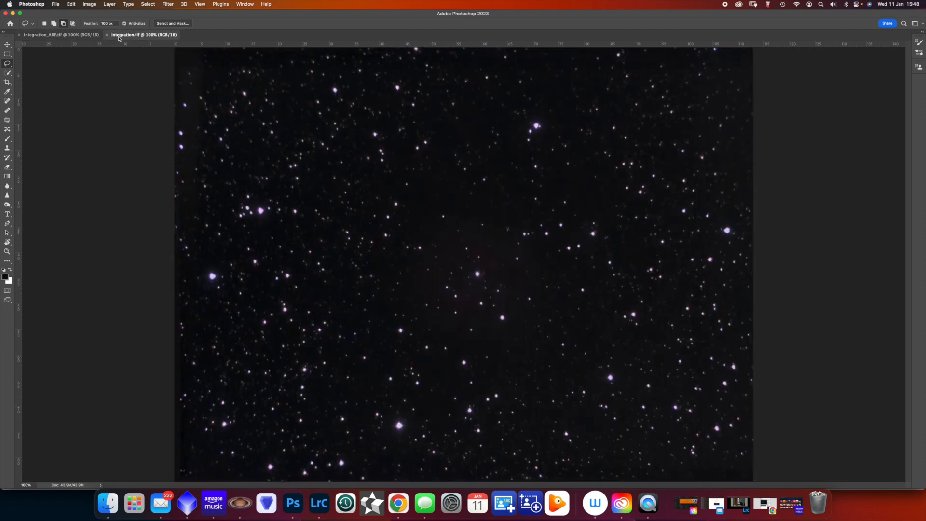
left_click(59, 34)
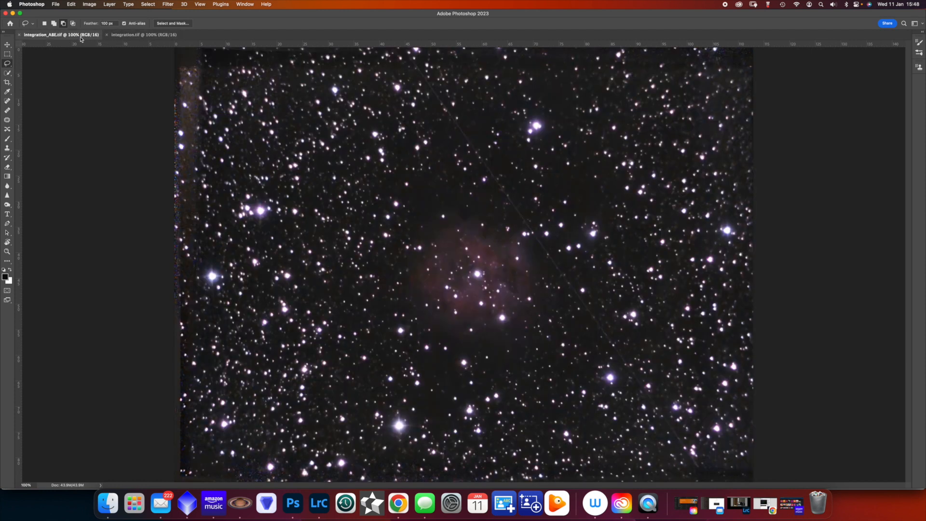